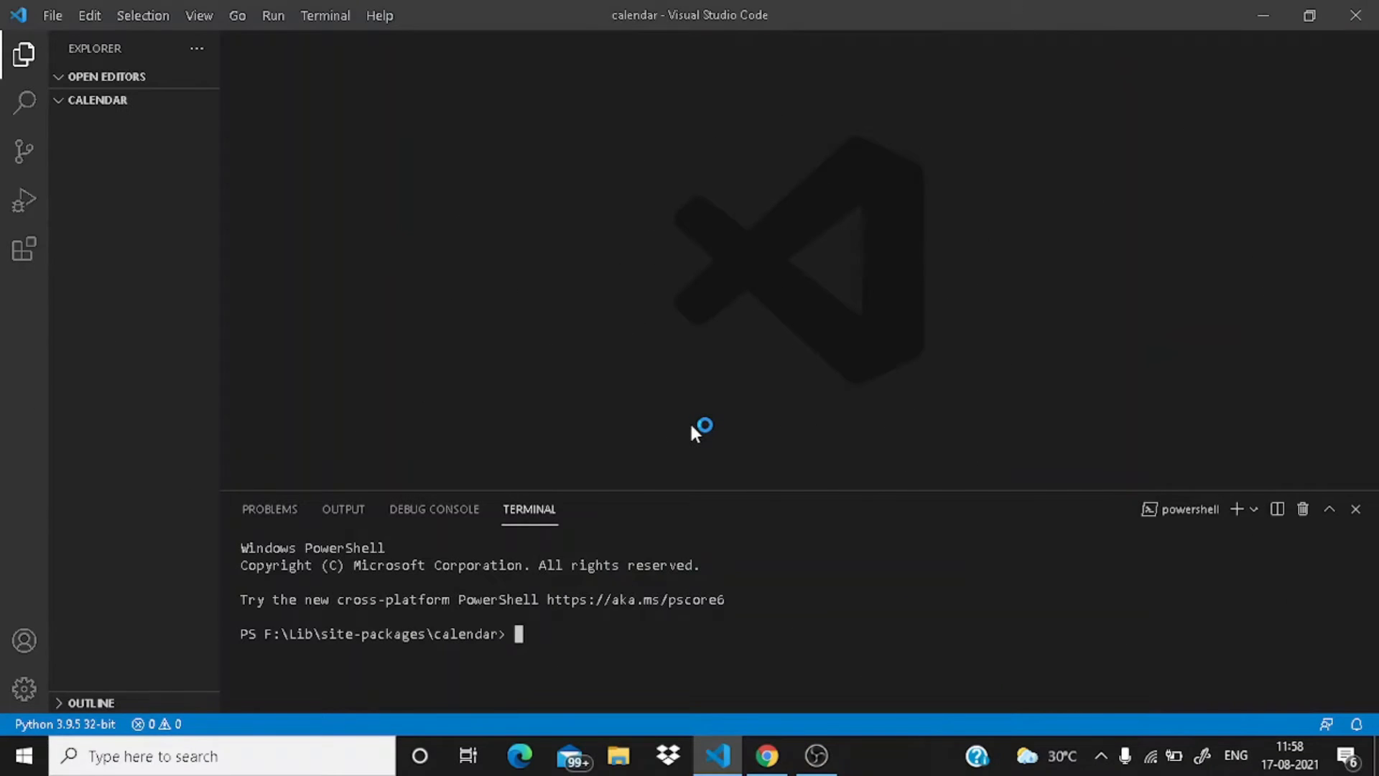
mouse_move(640, 40)
type("calendarSc")
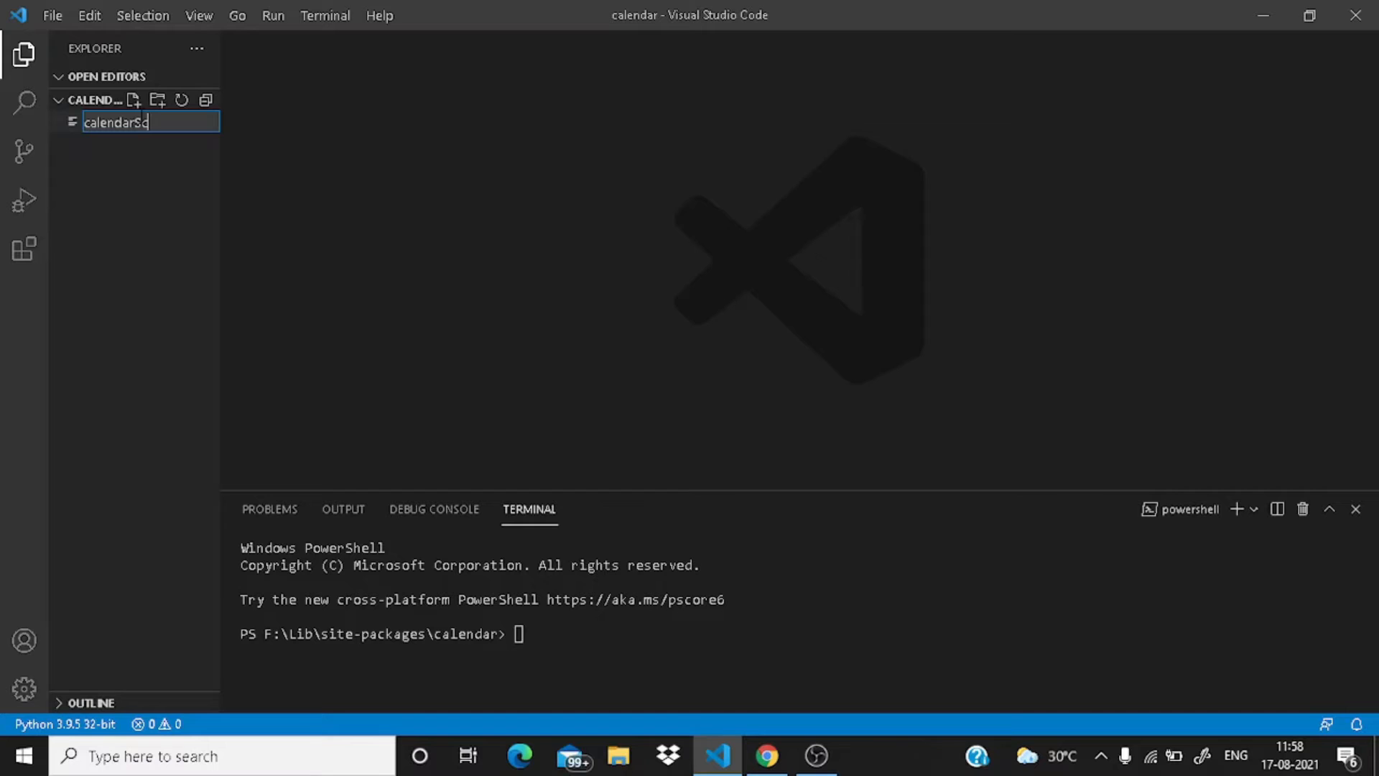
Create the empty file calendarScript.py in the calendar folder
type("ri")
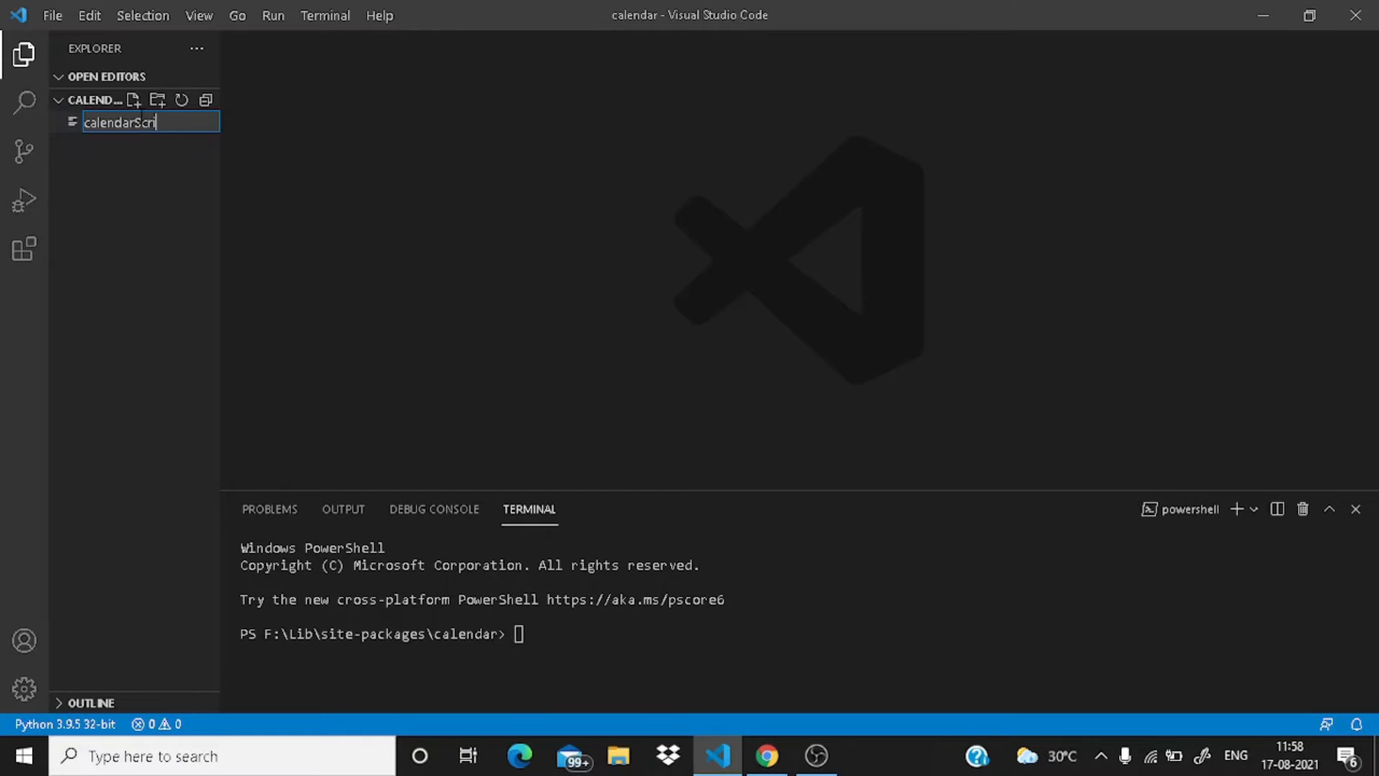
type("pt.py")
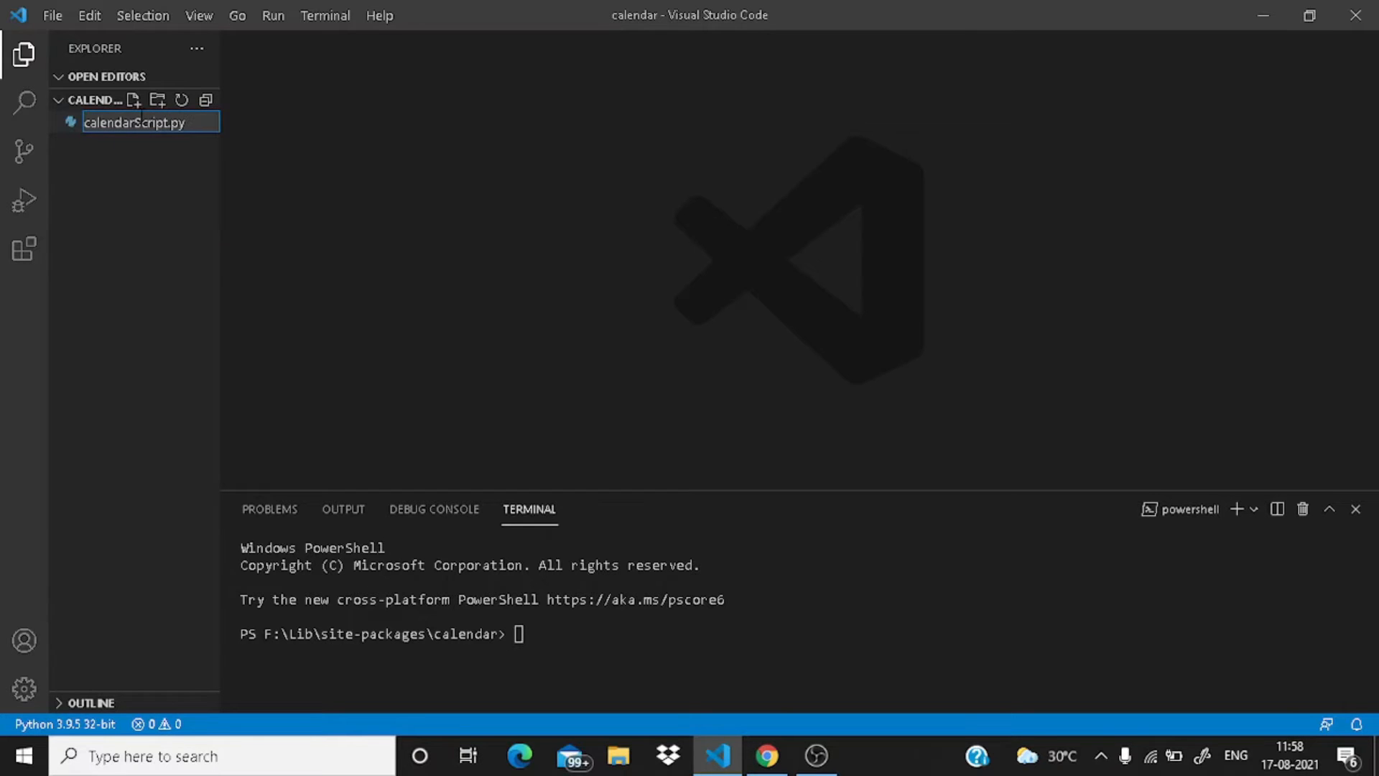
key("Enter")
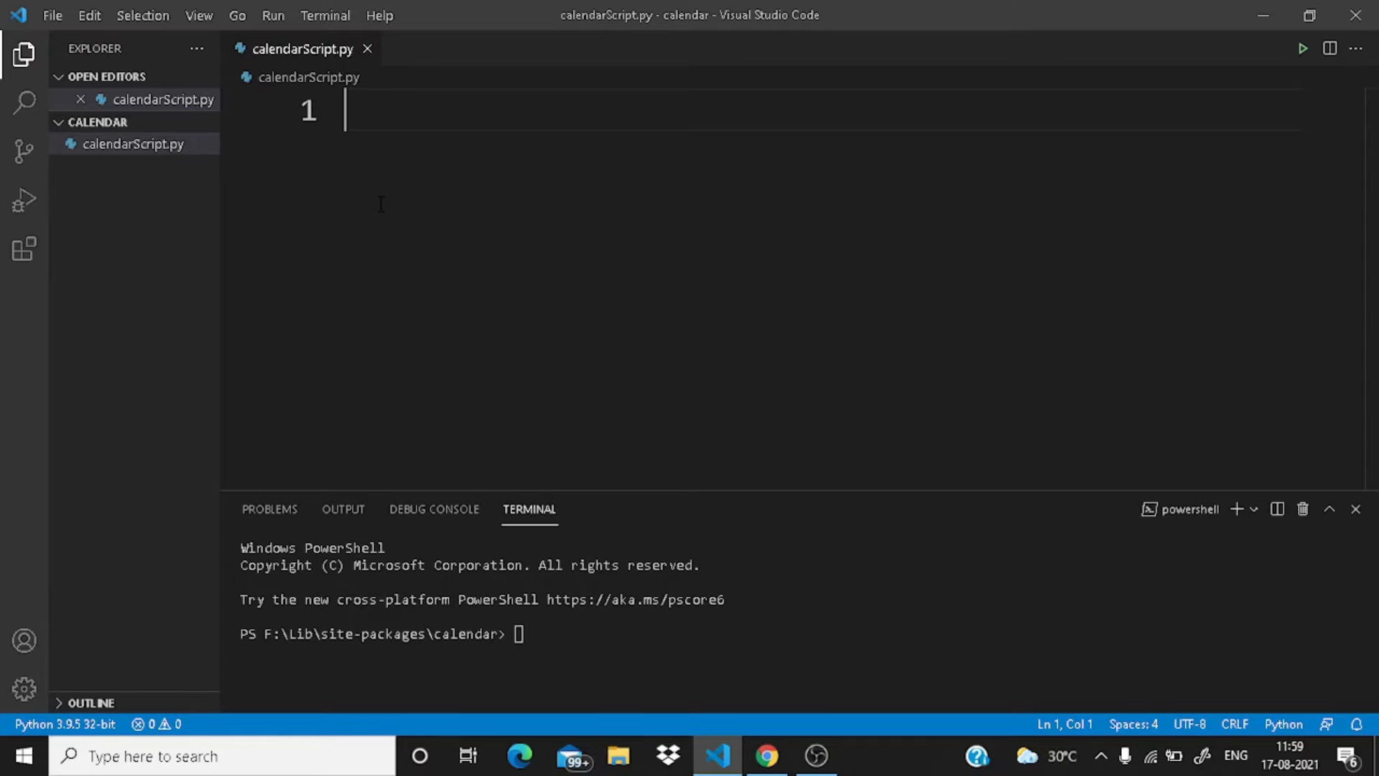
Add the line import calendar at the top of the script
type("import")
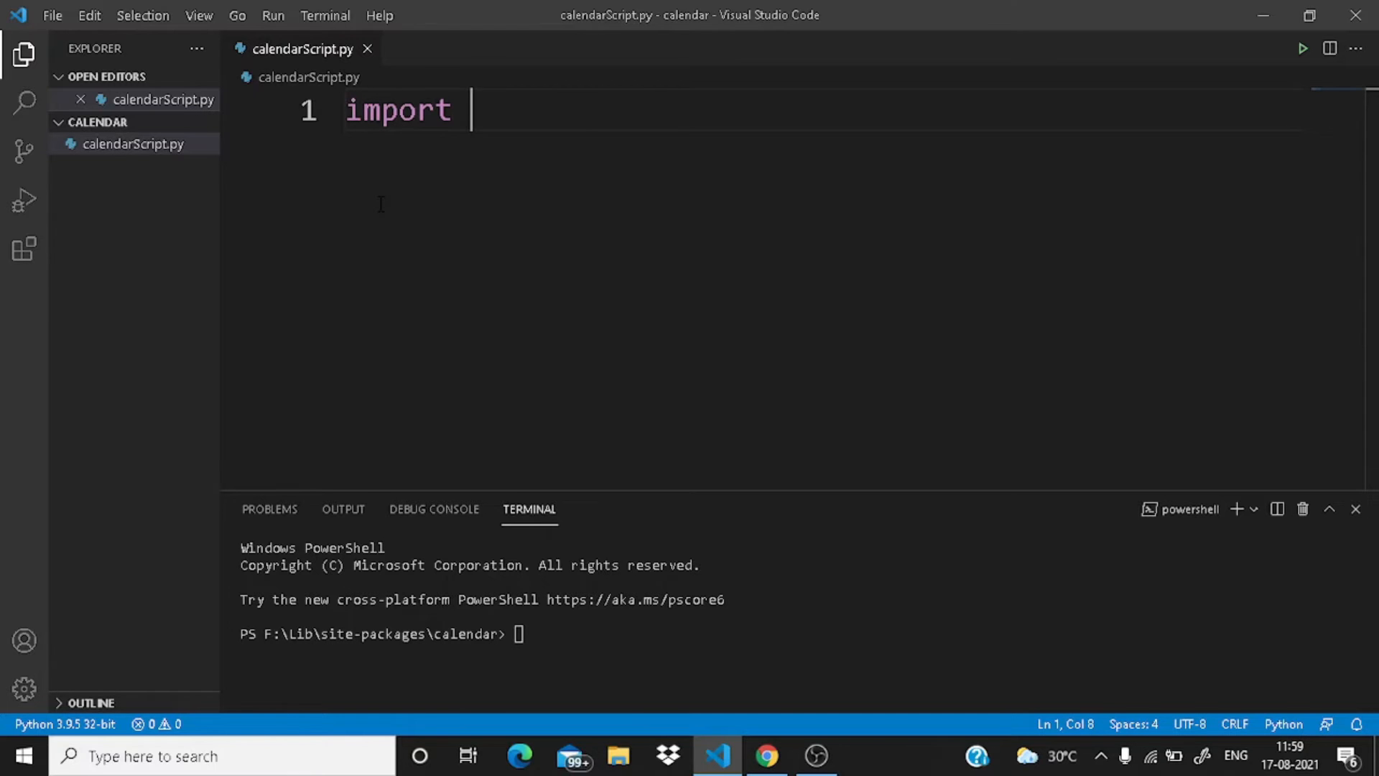
type("calen")
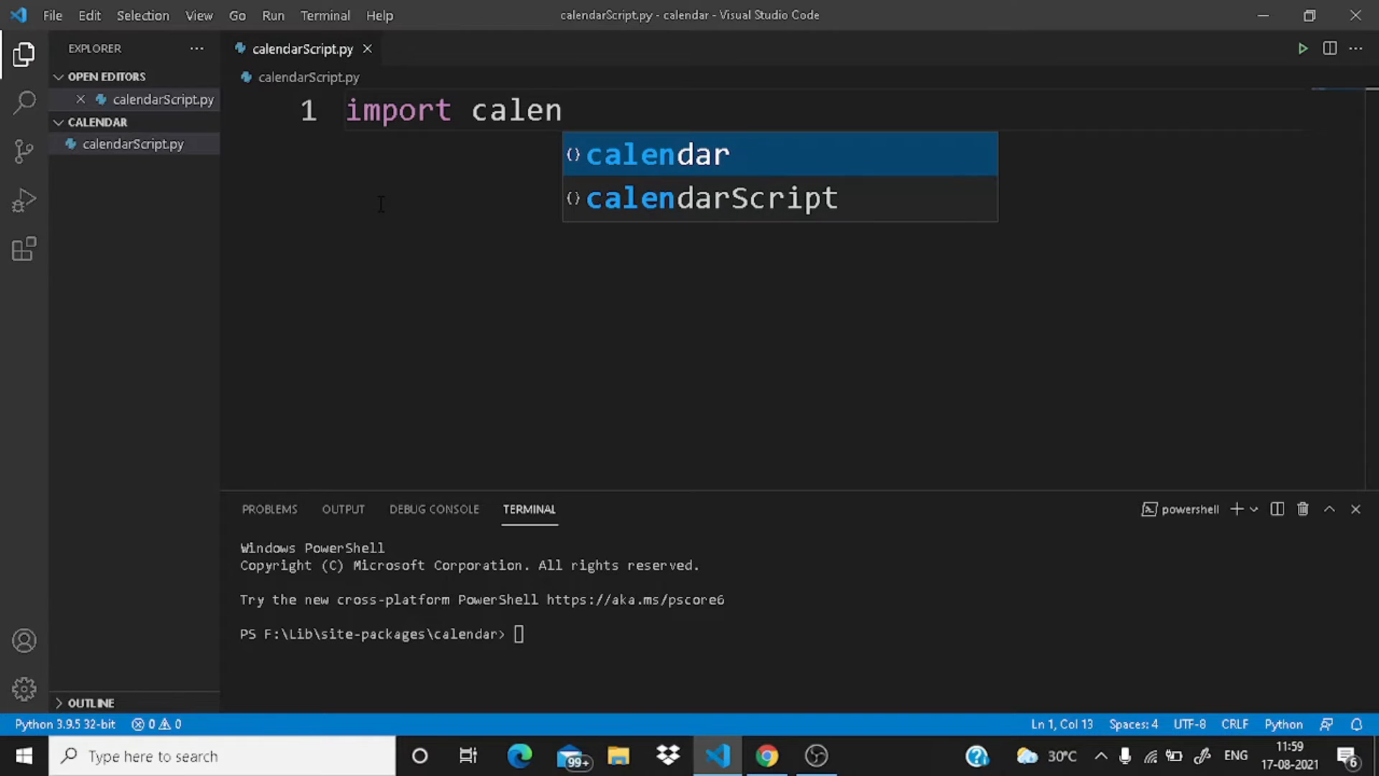
left_click(656, 154)
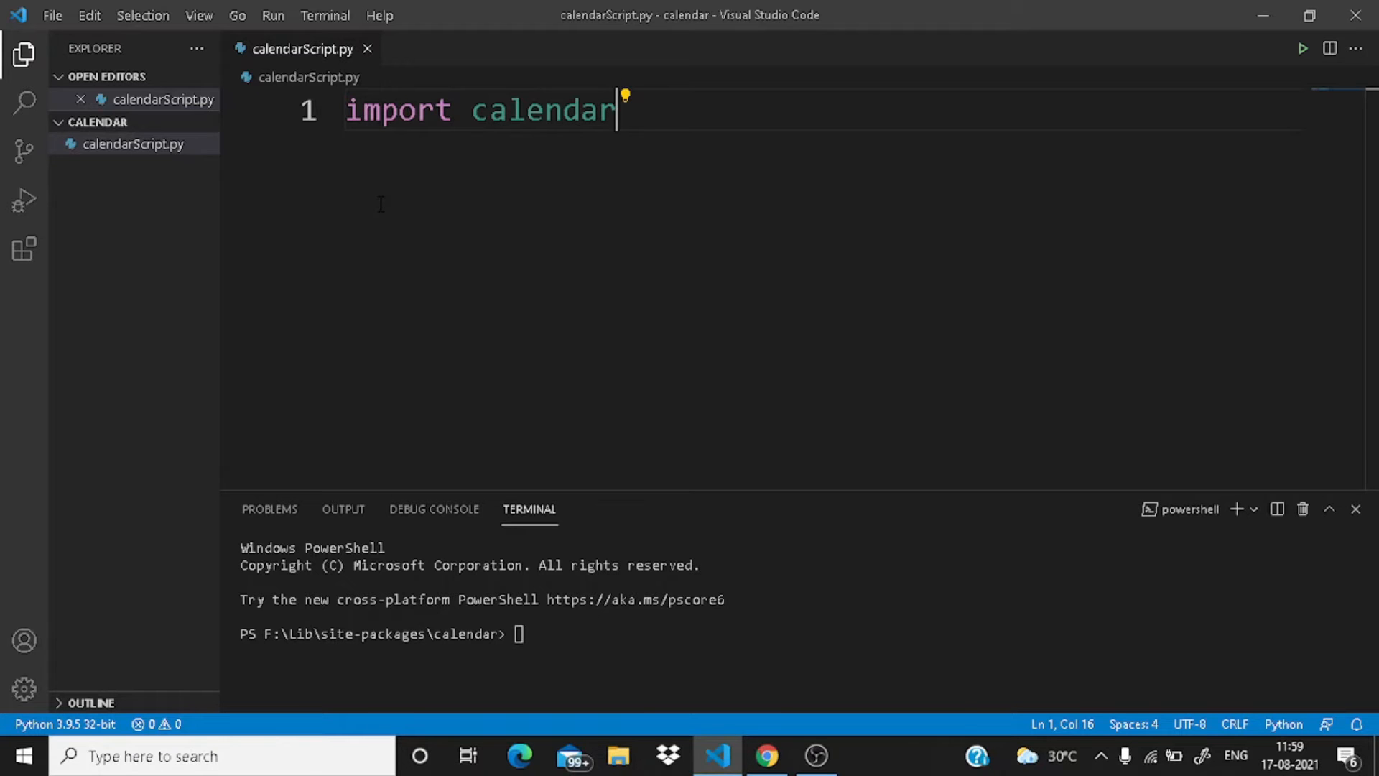
Write print(calendar.calendar(2021)) on line 2
type("print(")
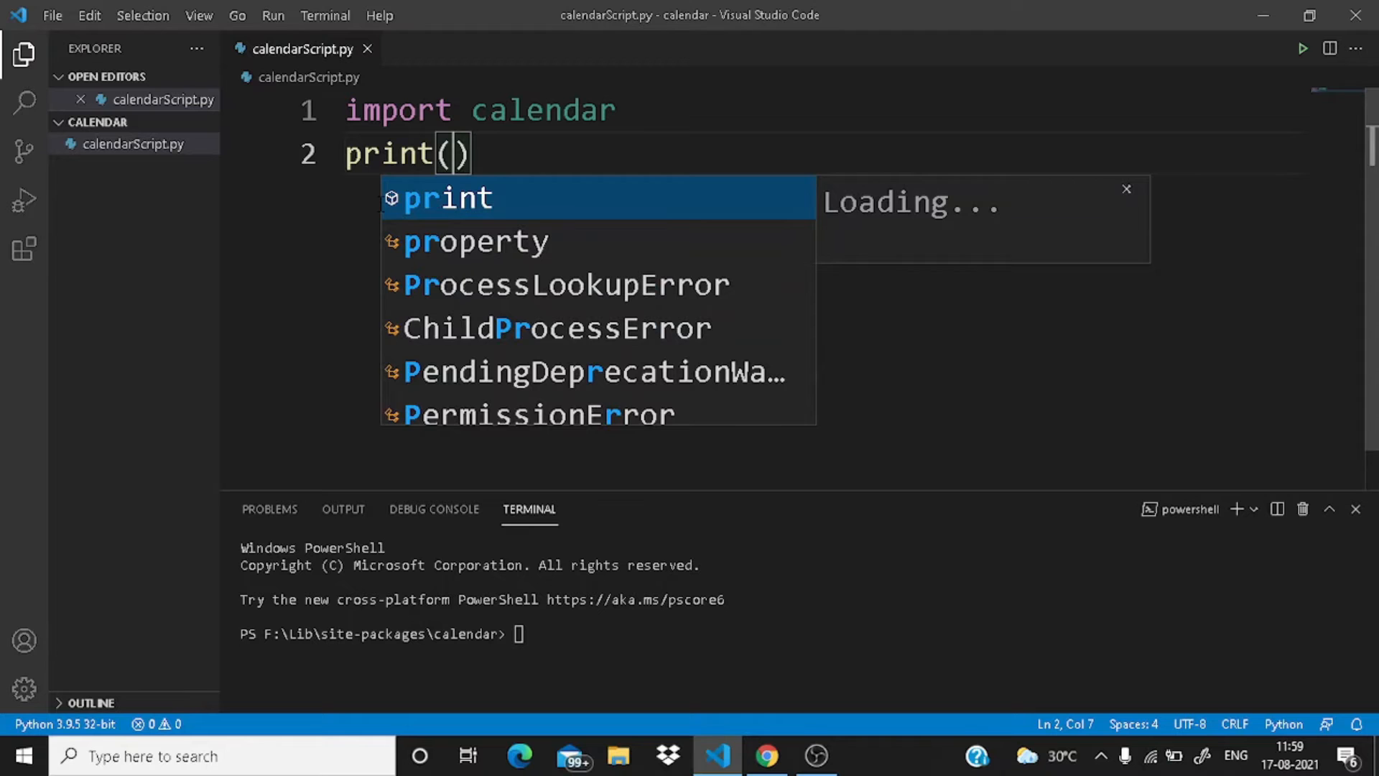
type("cal")
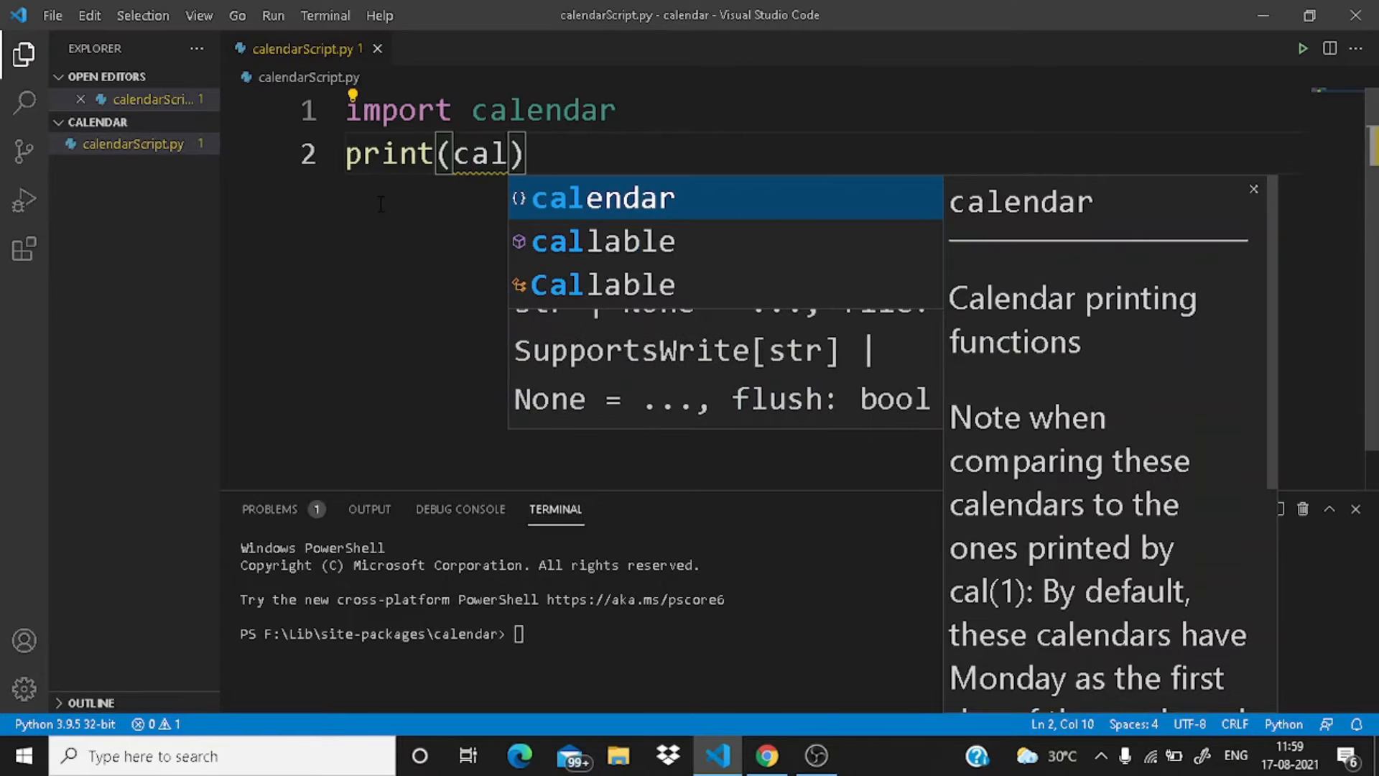
key("Tab")
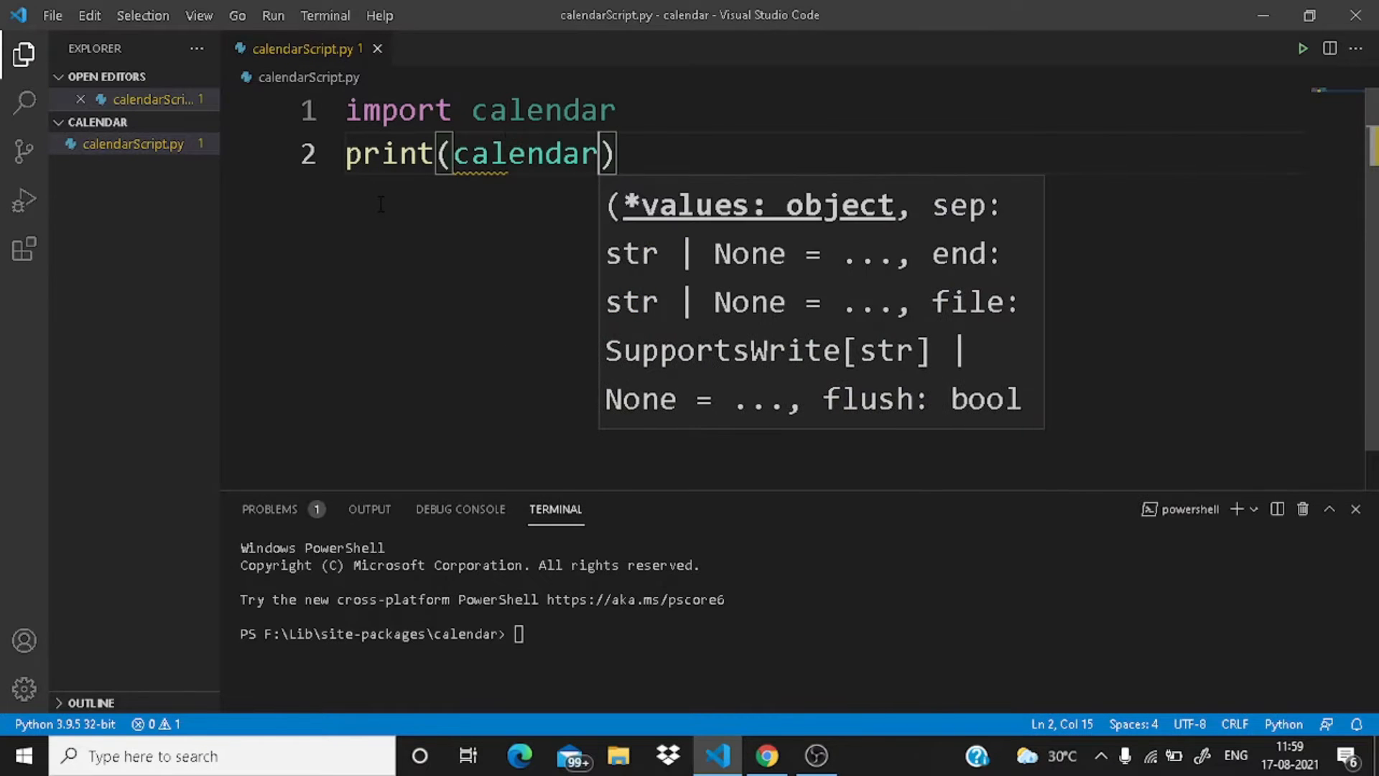
type(".calendar")
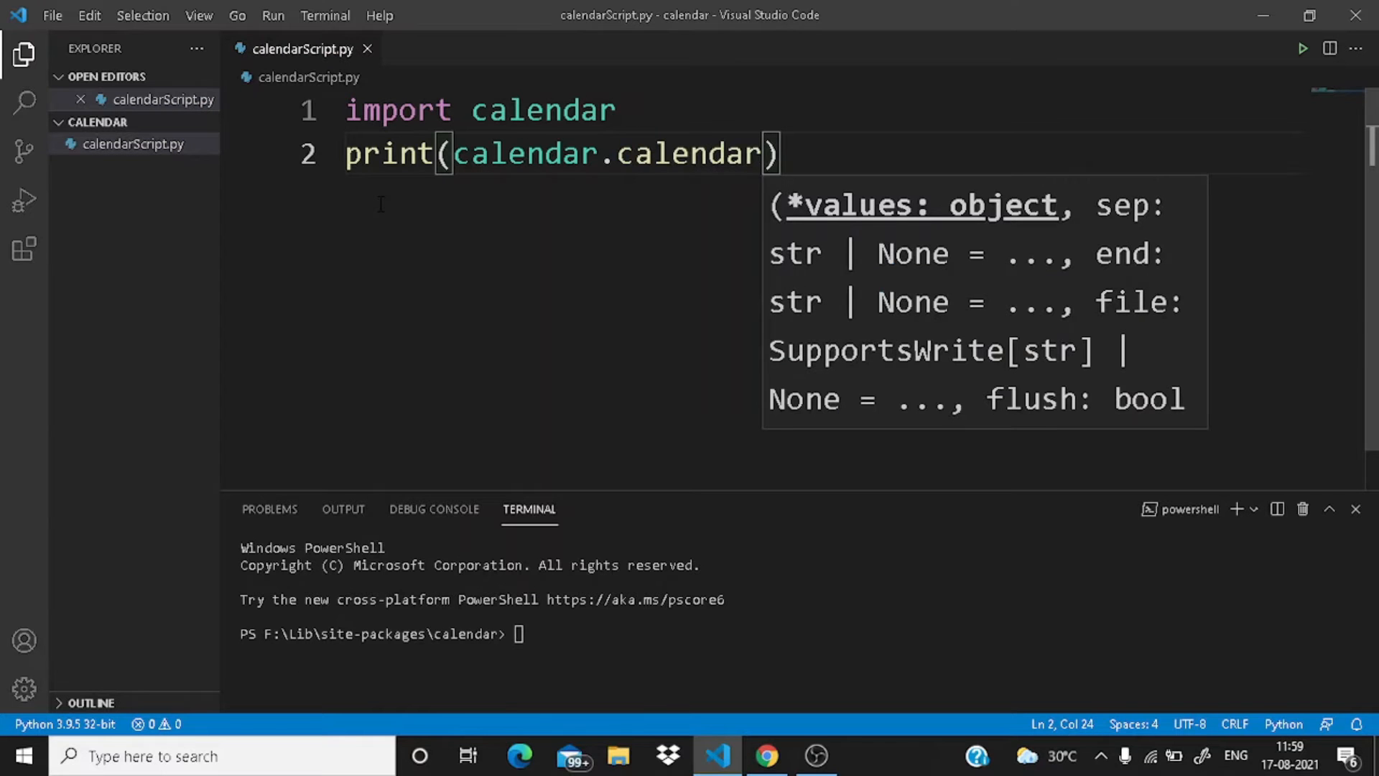
type("()")
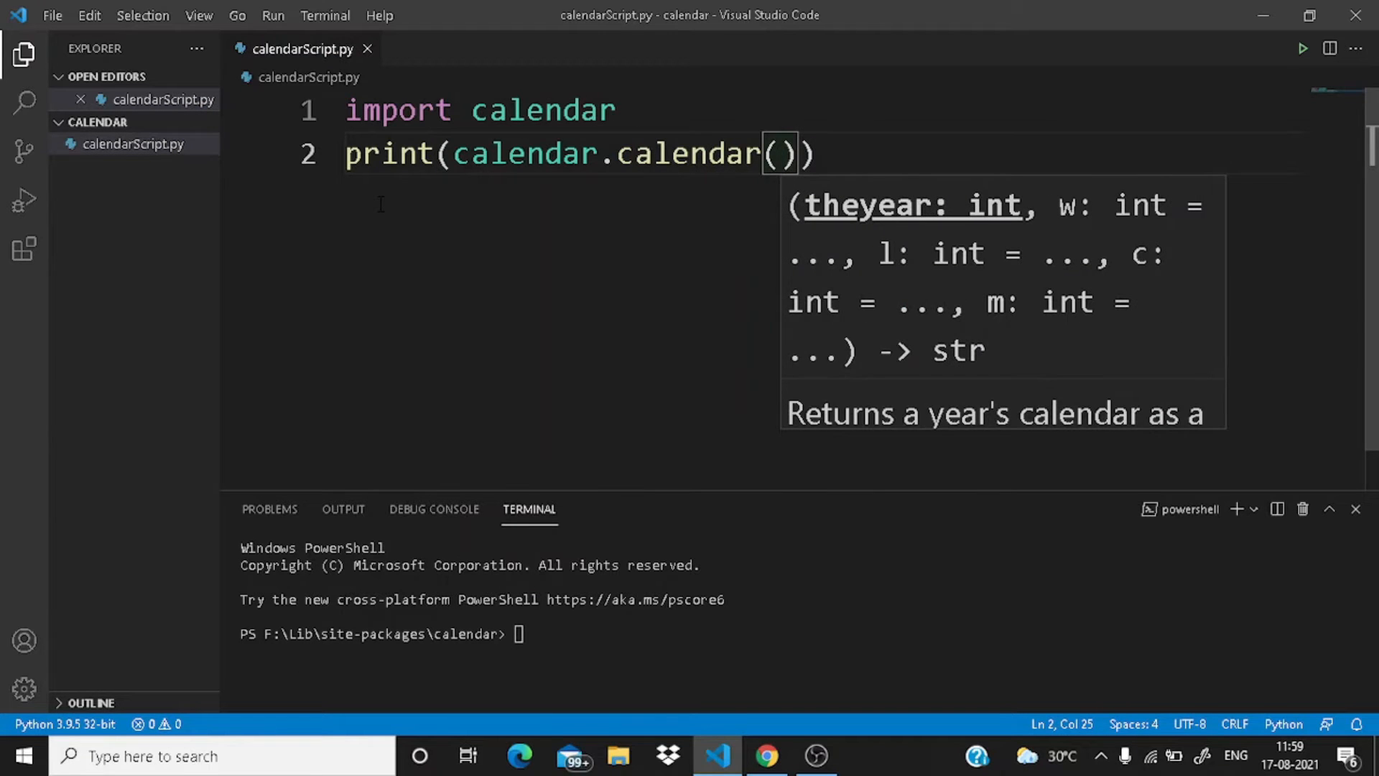
type("2")
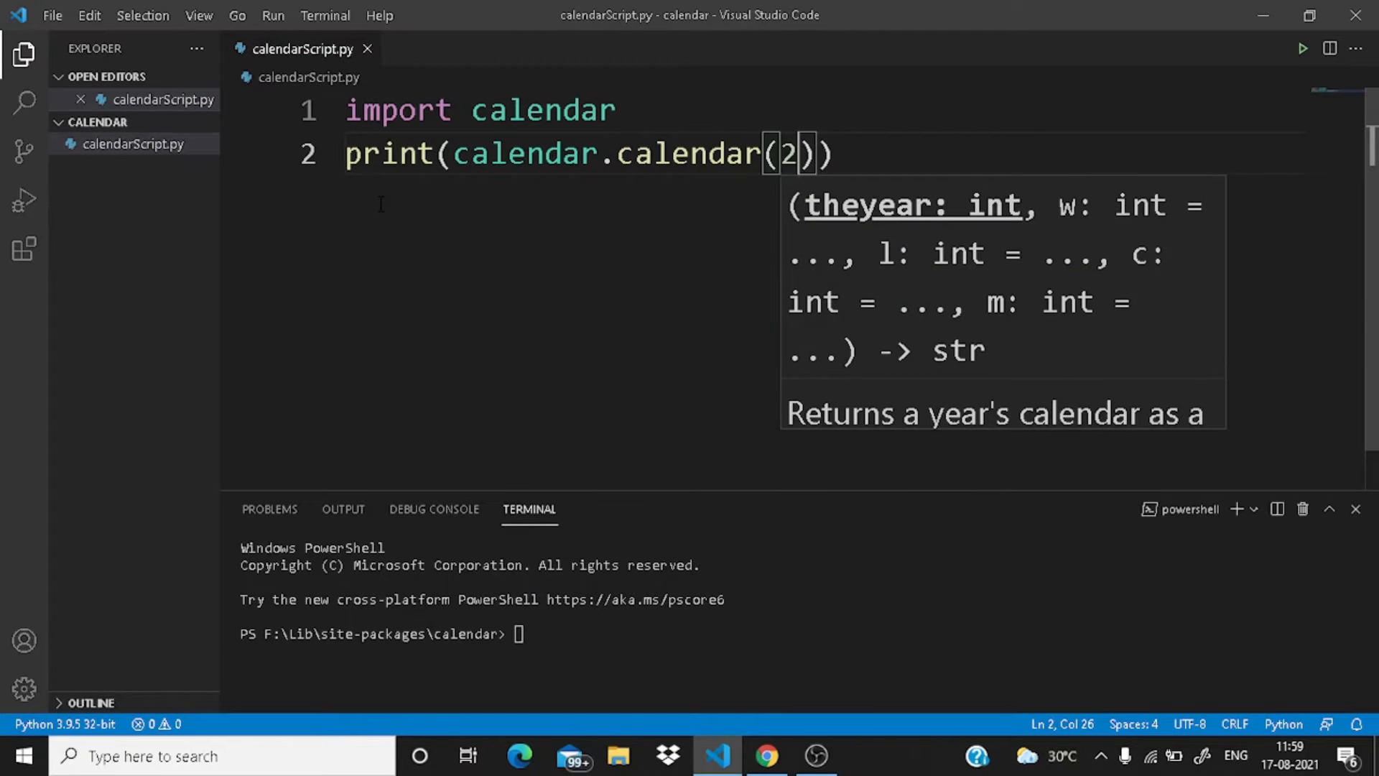
type("021")
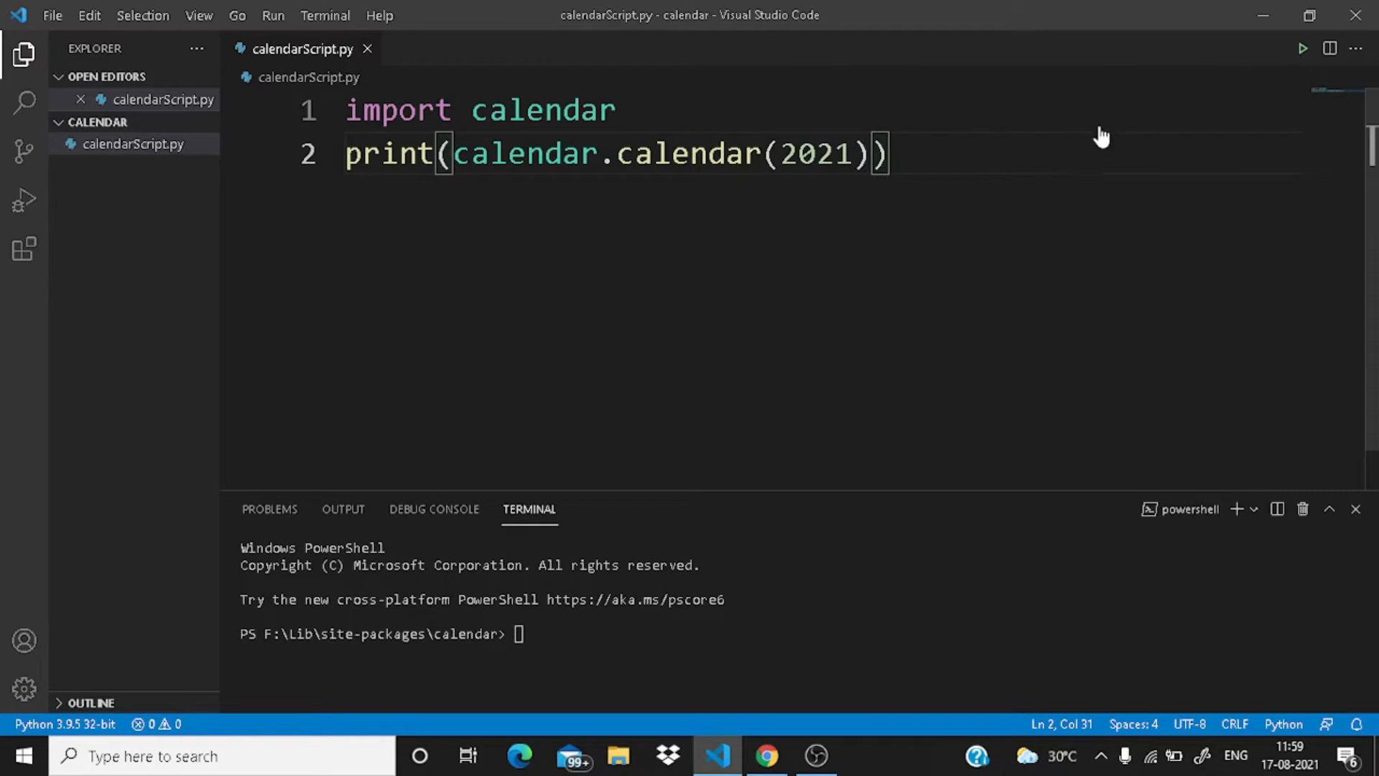
mouse_move(1304, 48)
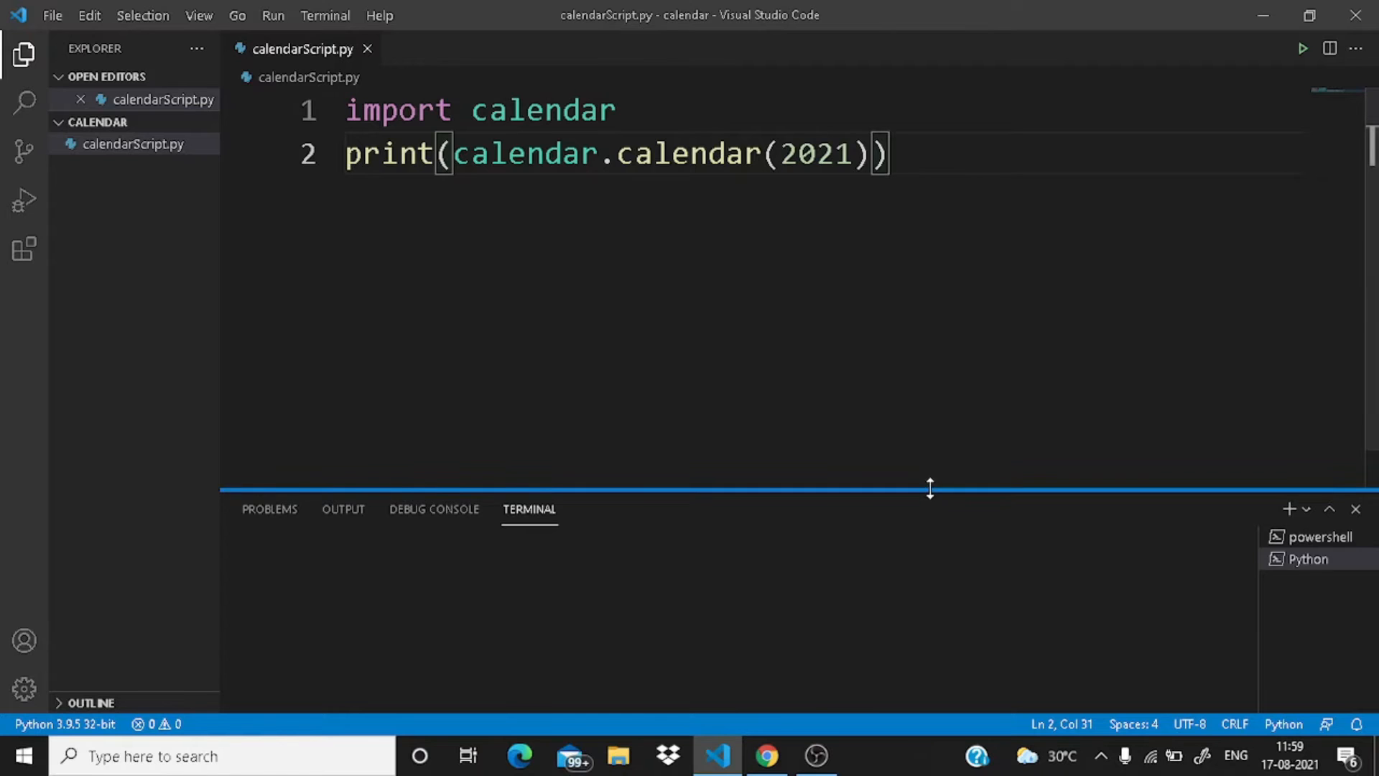
Enlarge the terminal and run calendarScript.py to print the 2021 year calendar
left_click_drag(929, 489, 929, 204)
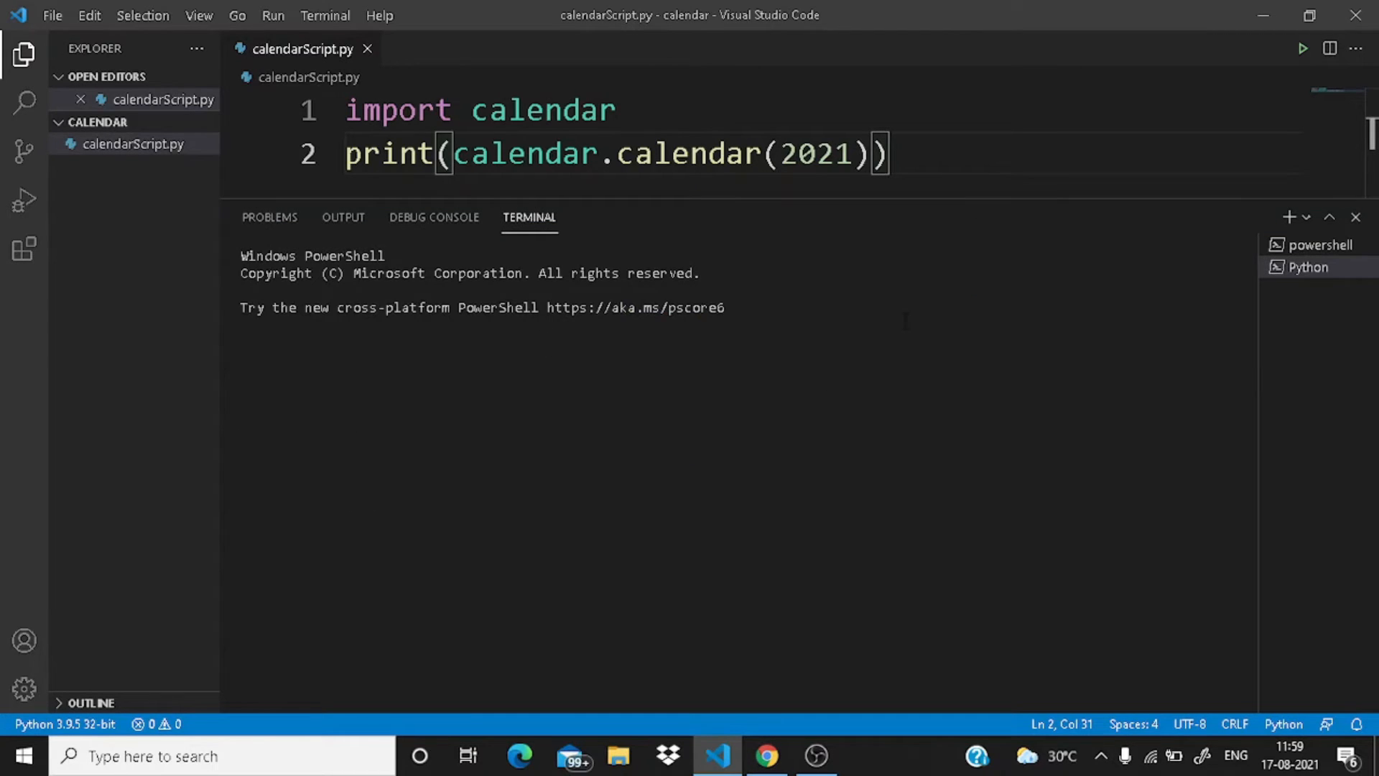
left_click(1302, 48)
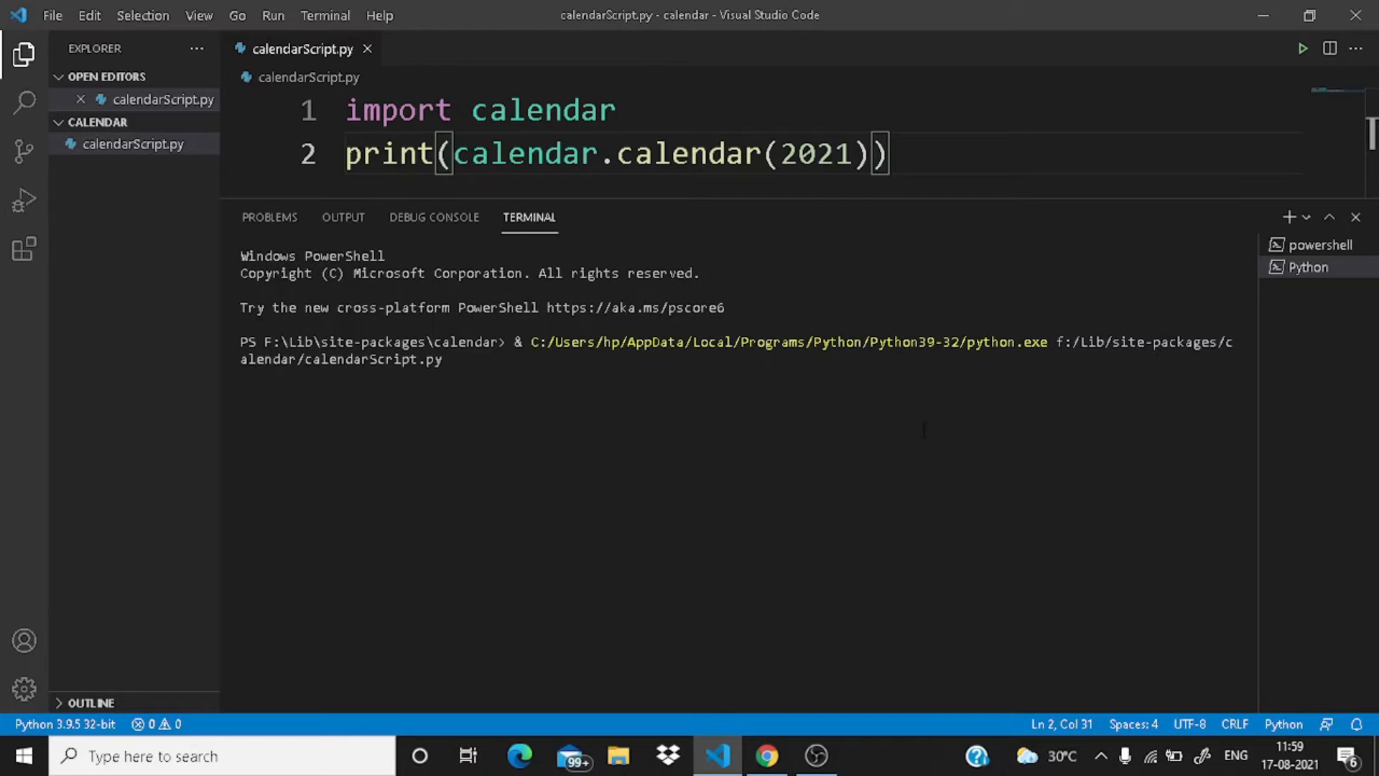
left_click(1301, 49)
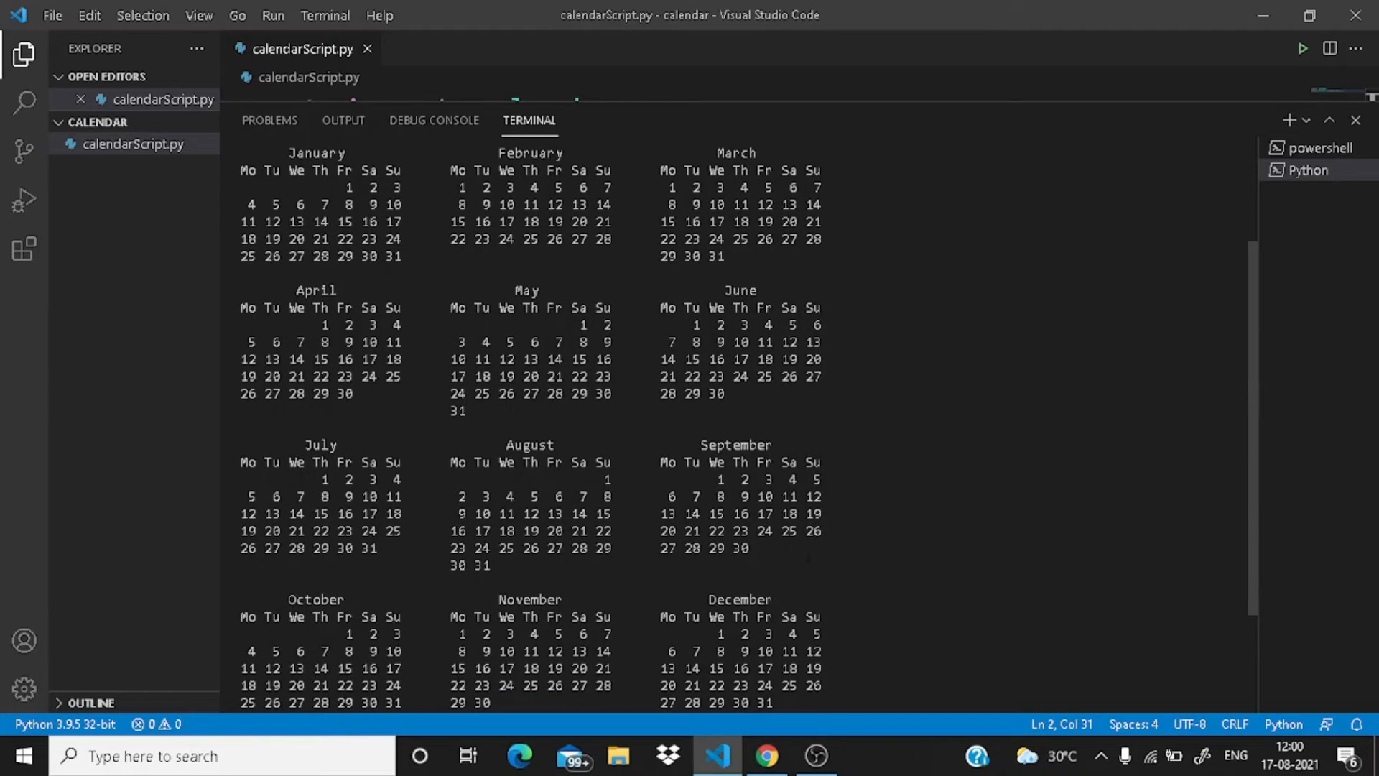
left_click(1308, 170)
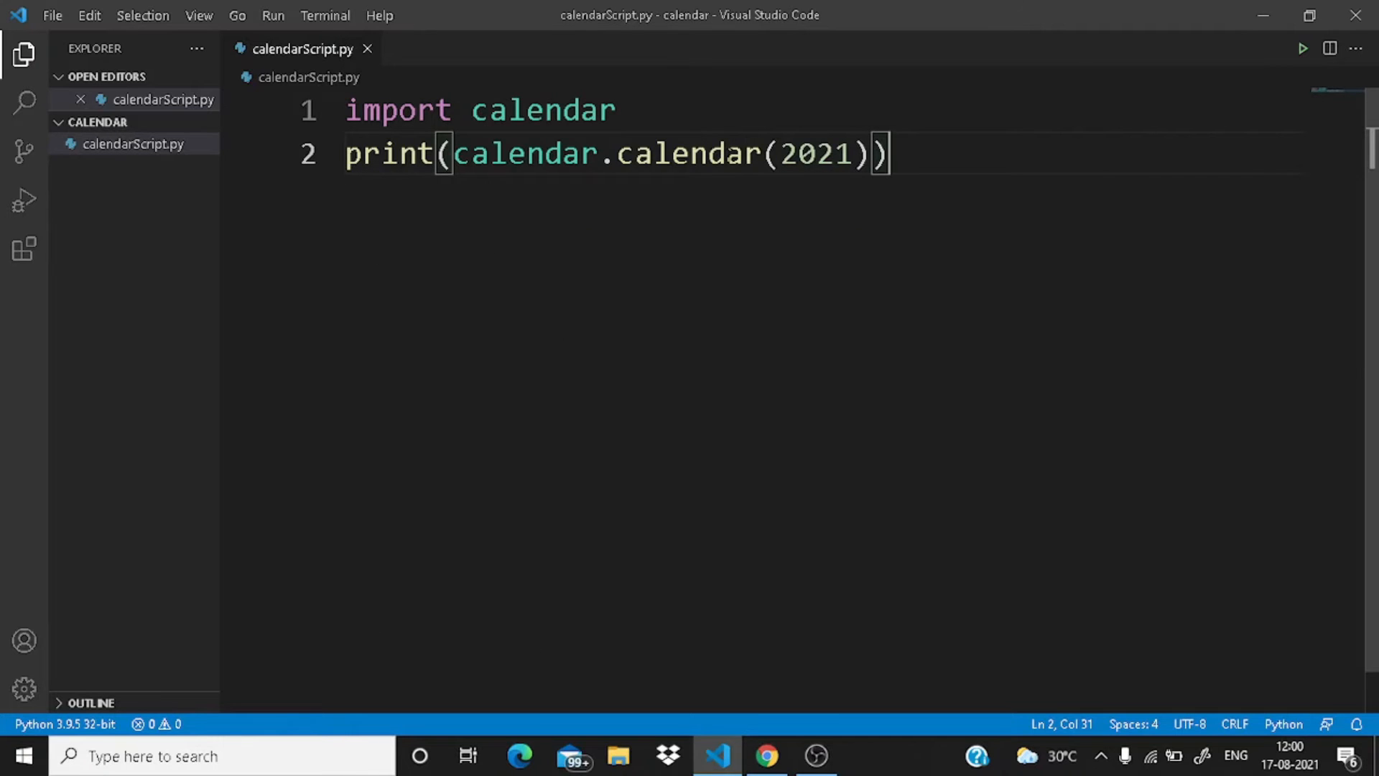
mouse_move(688, 153)
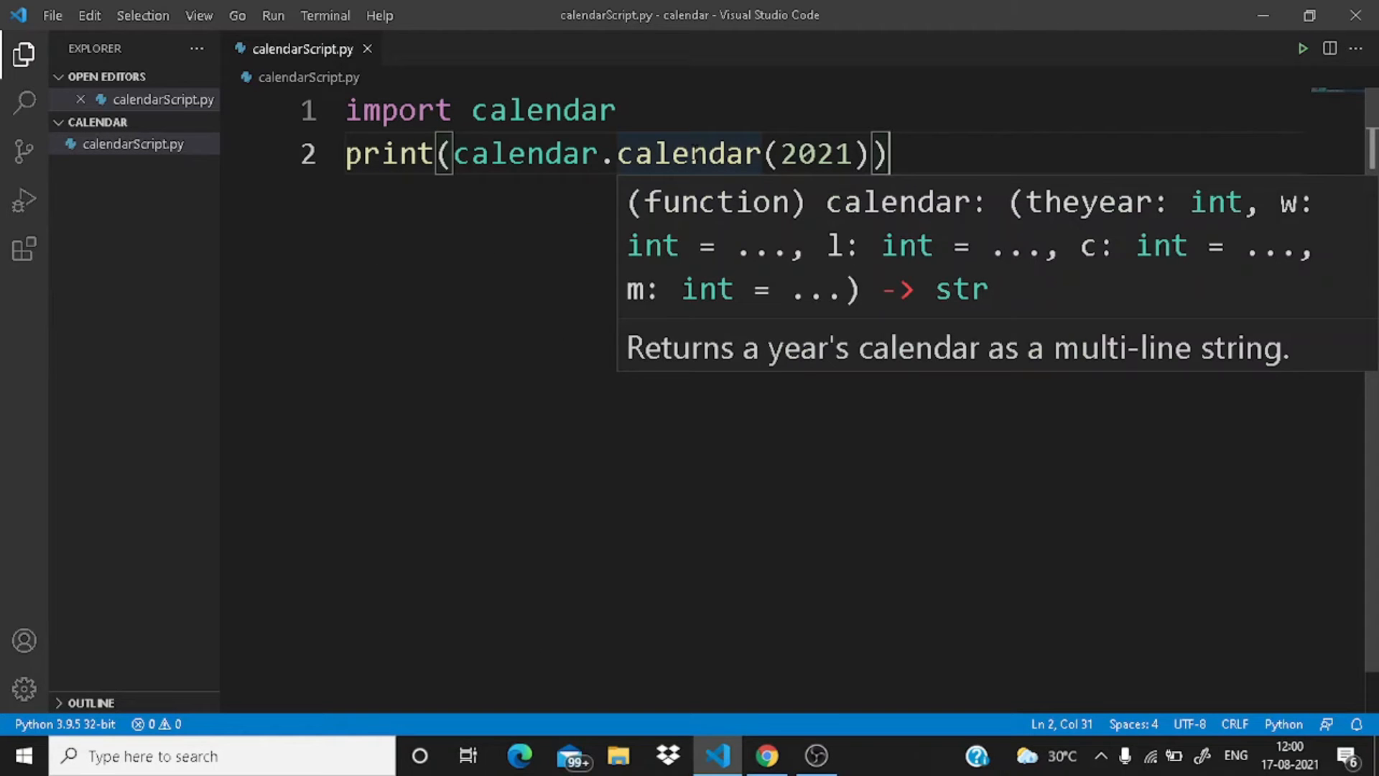
Change the call to calendar.month(2021, 7) and run it for July 2021
double_click(686, 154)
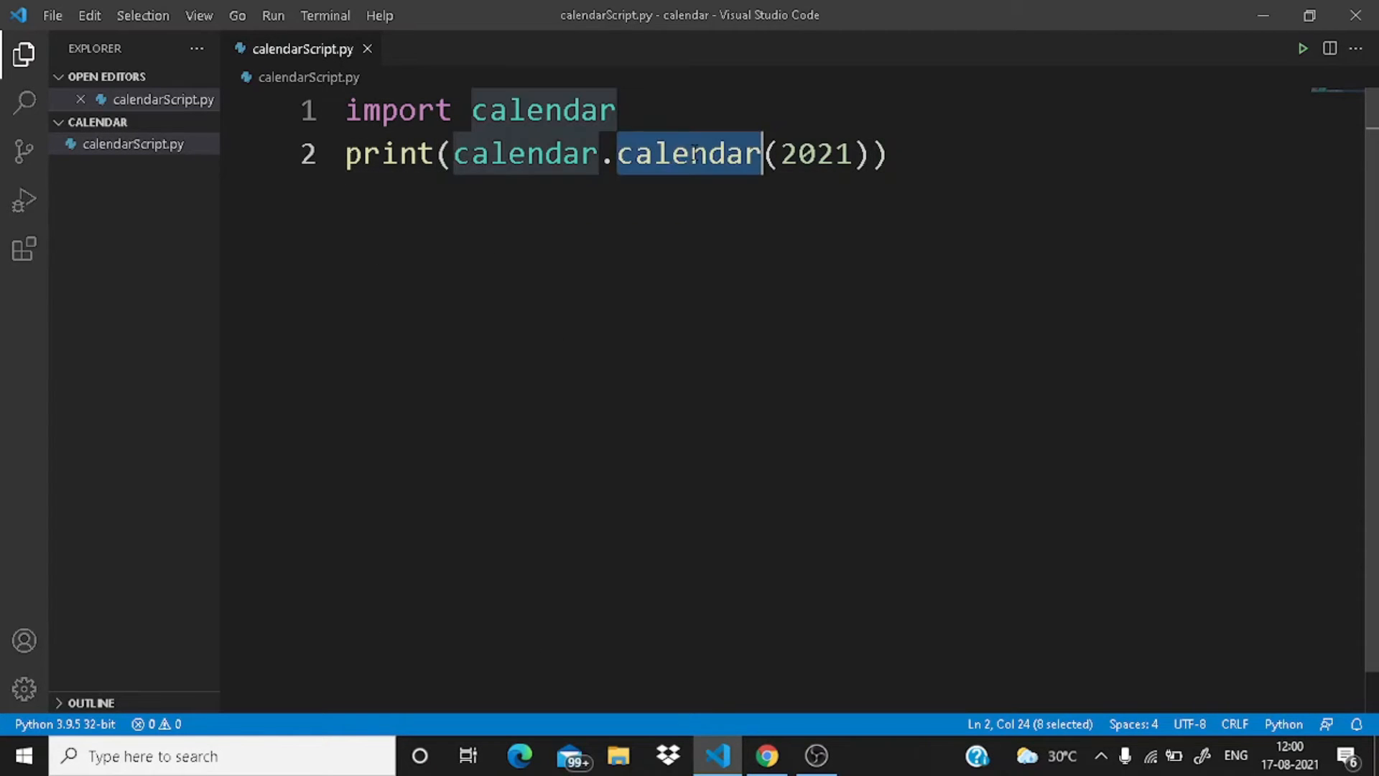
type("month")
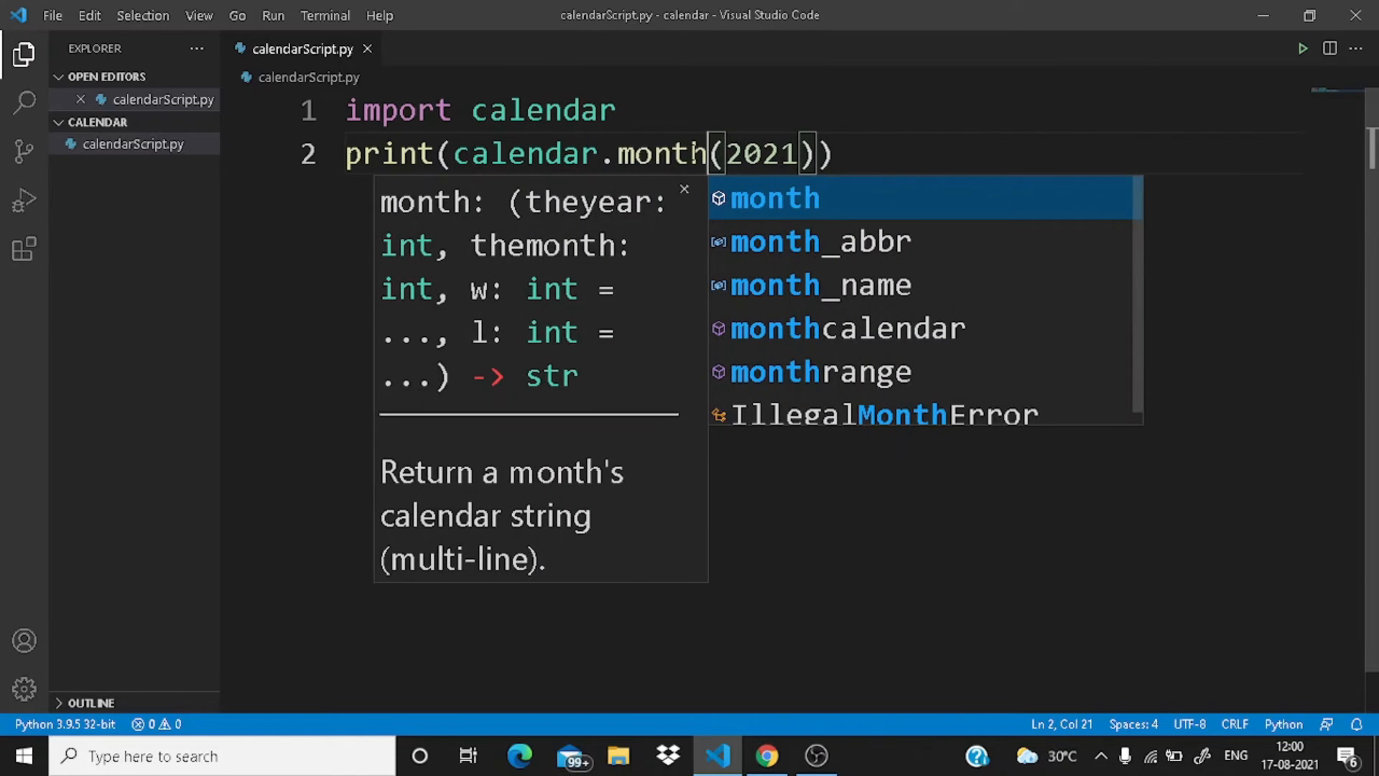
key("Escape")
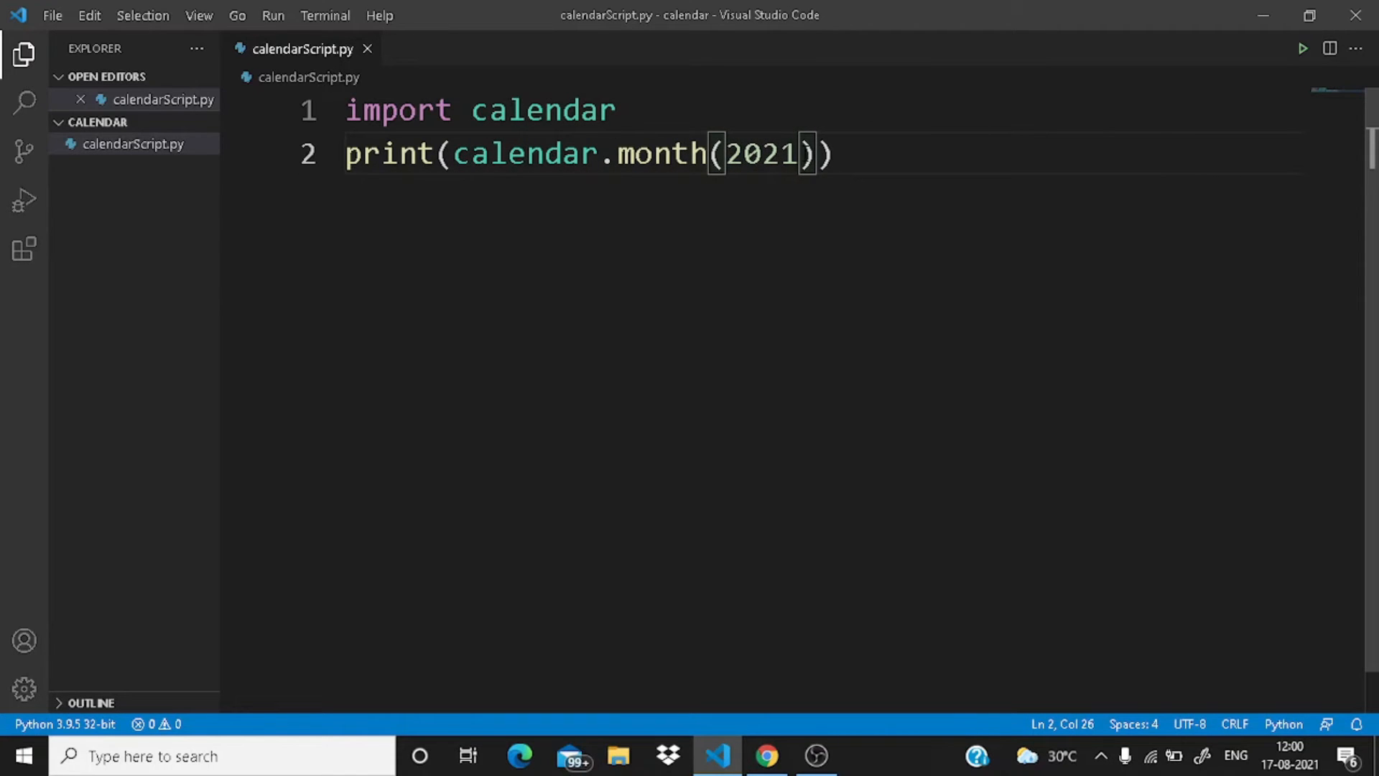
type("\", \"")
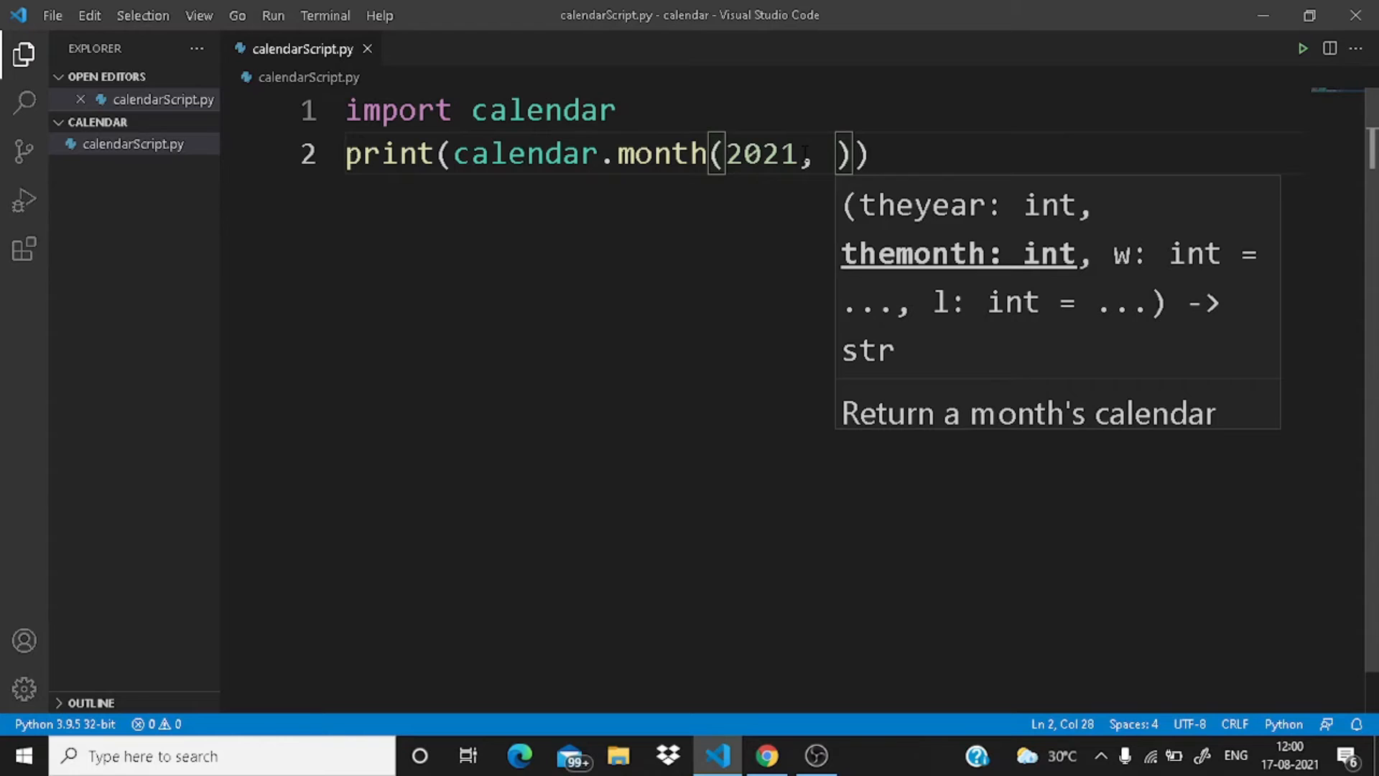
type("7")
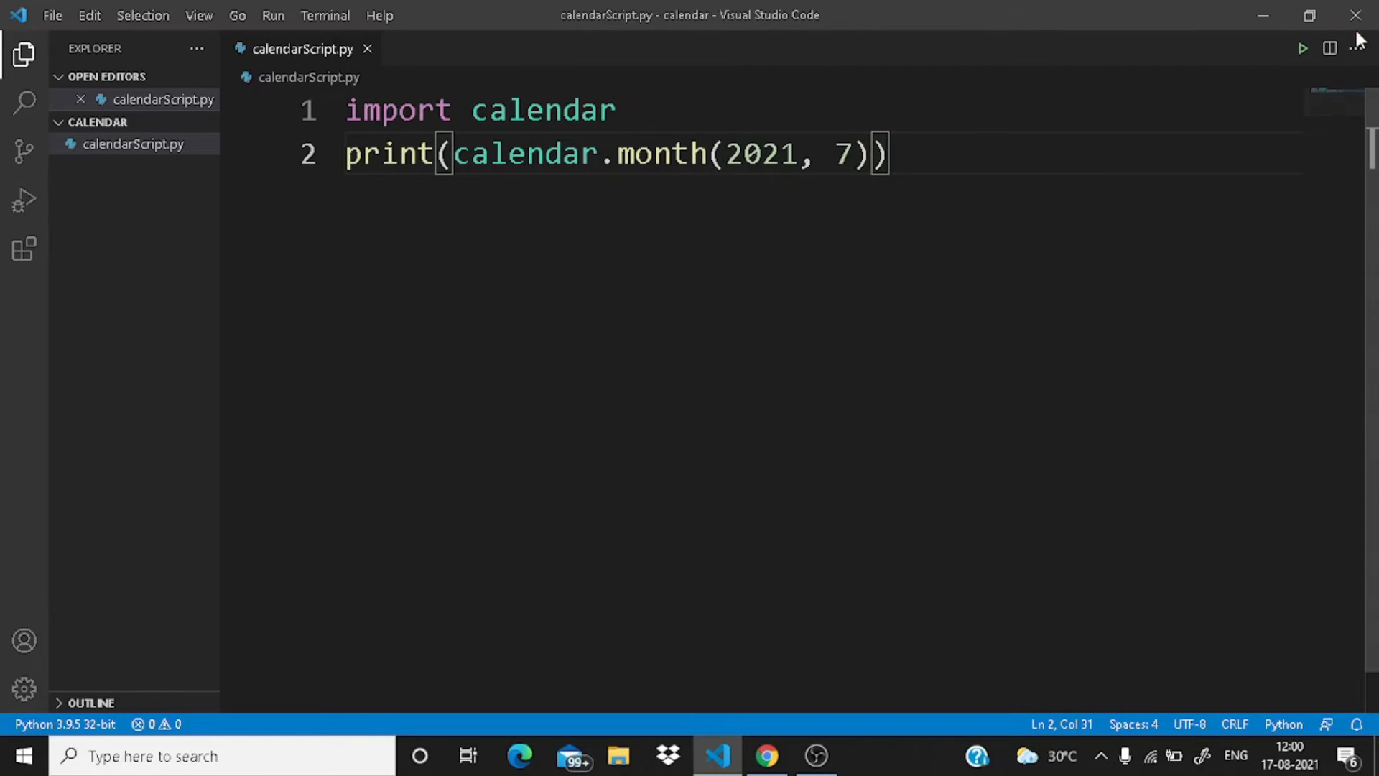
mouse_move(1304, 49)
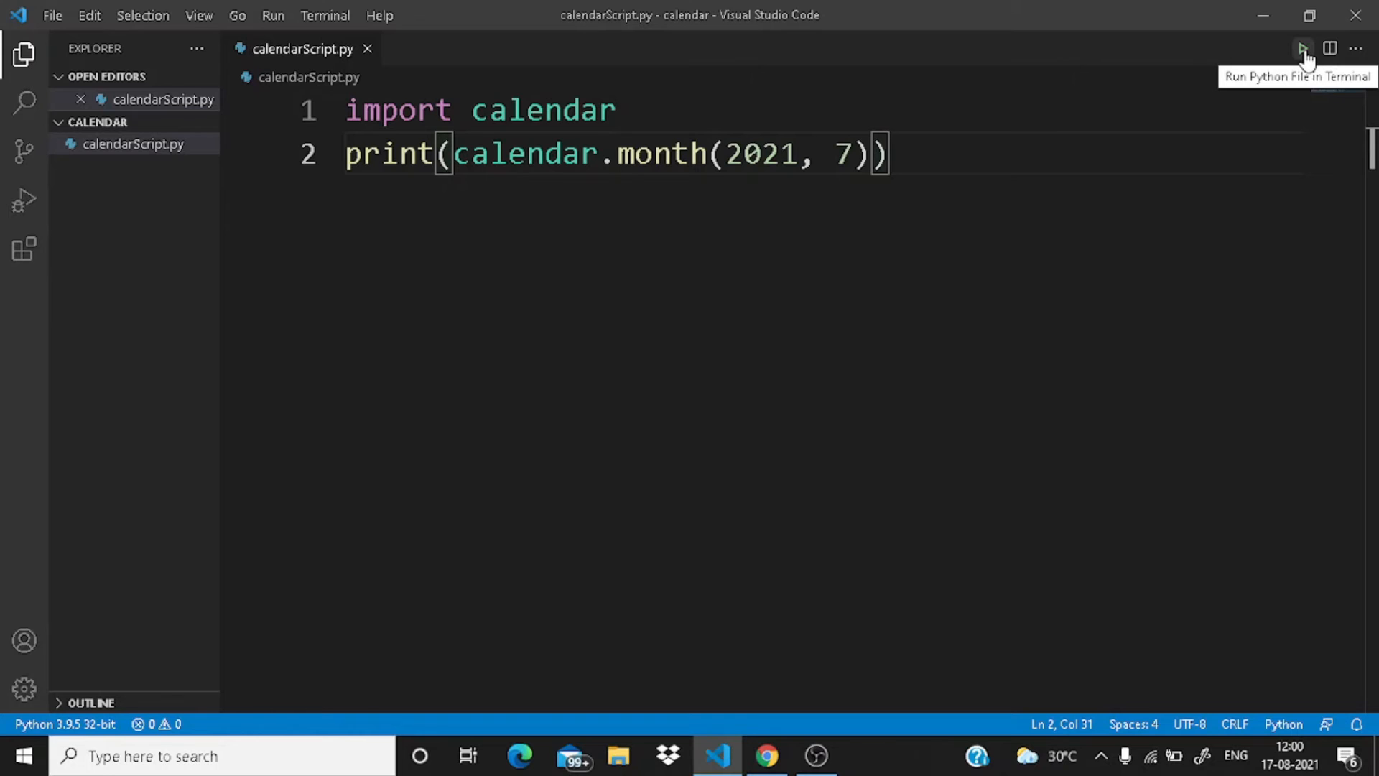
left_click(1301, 49)
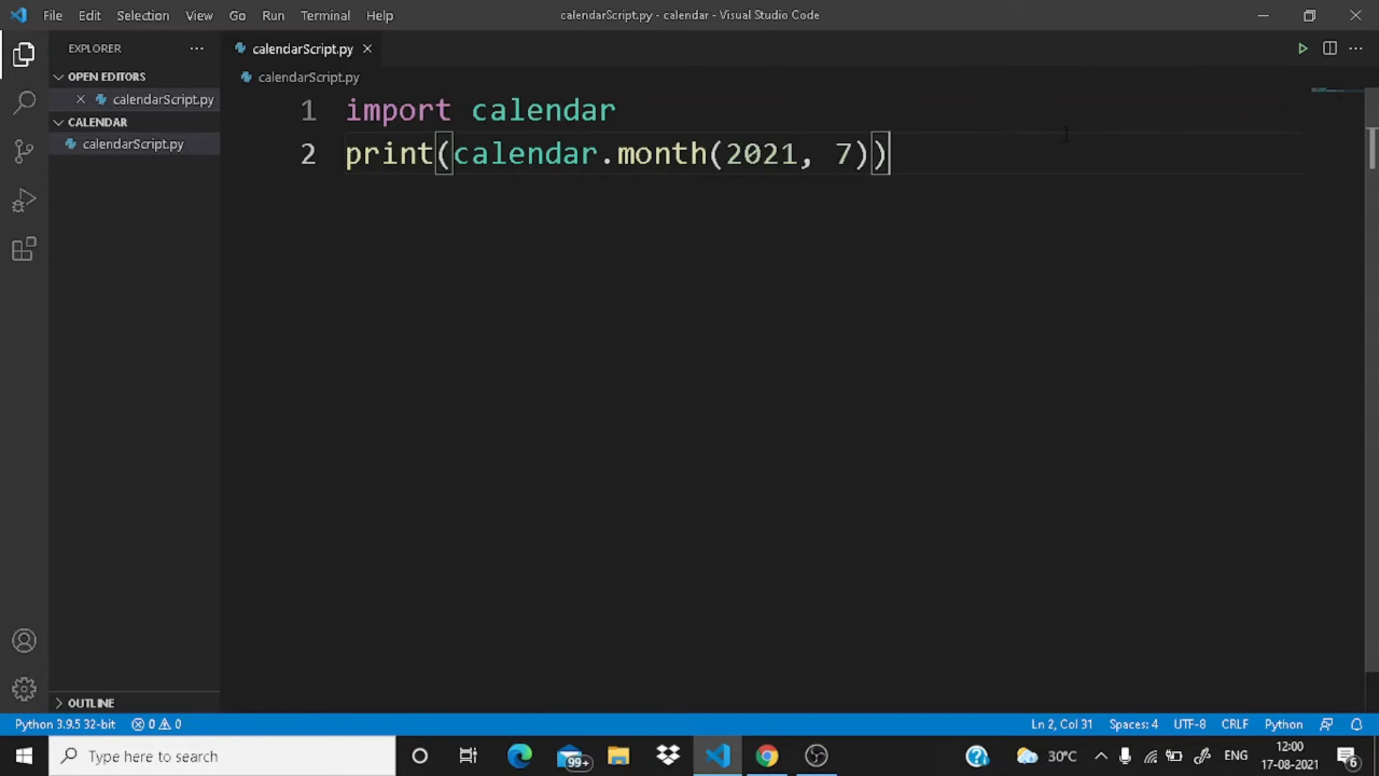
Change the month argument from 7 to 8 and rerun for August 2021
double_click(843, 153)
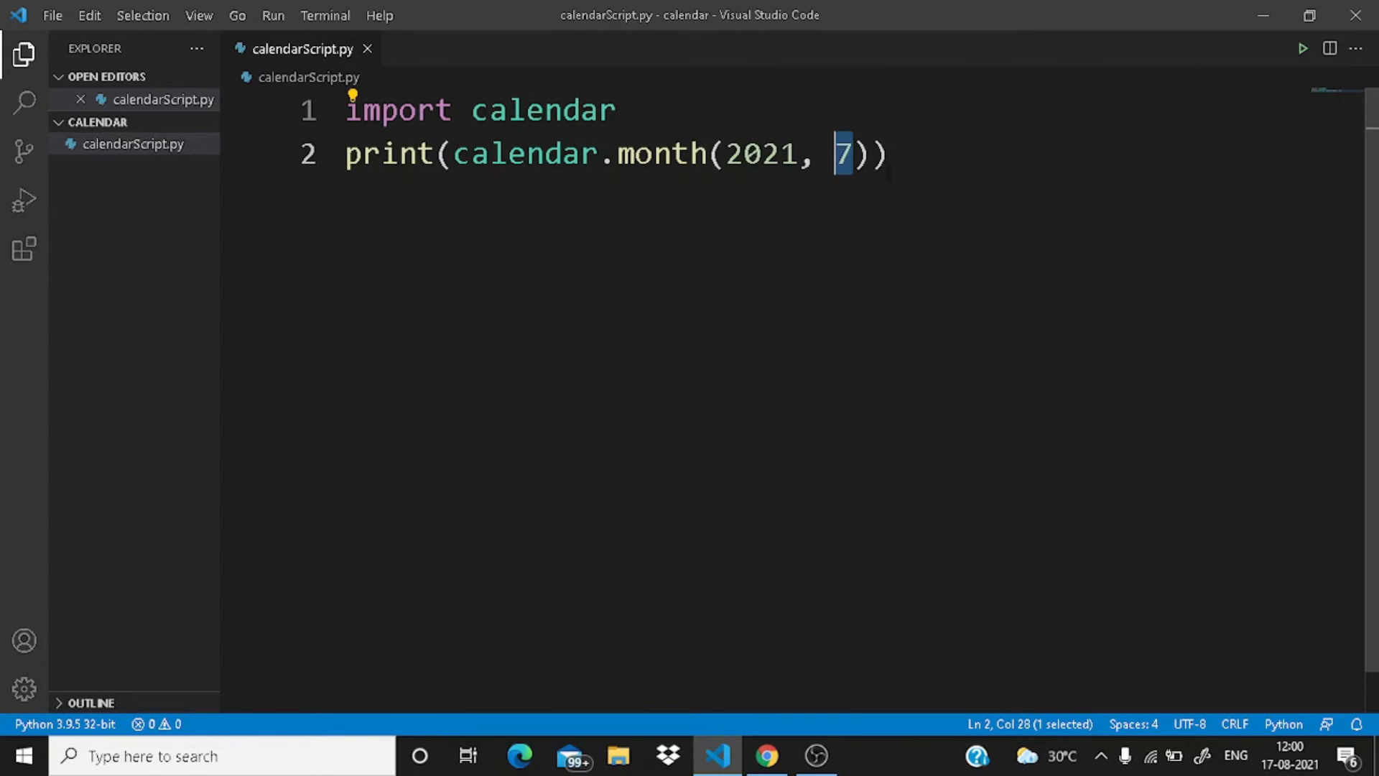
type("8")
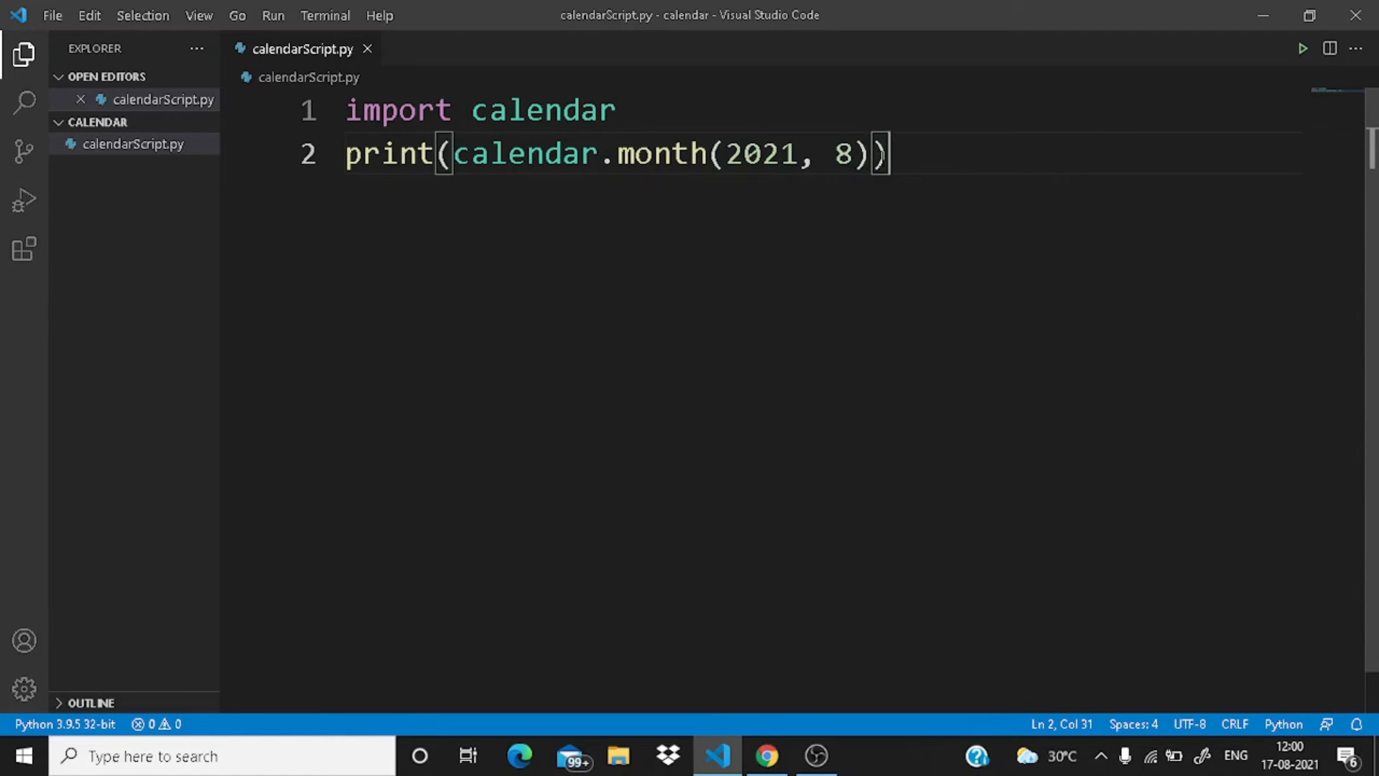
left_click(1304, 49)
type("python -m cal")
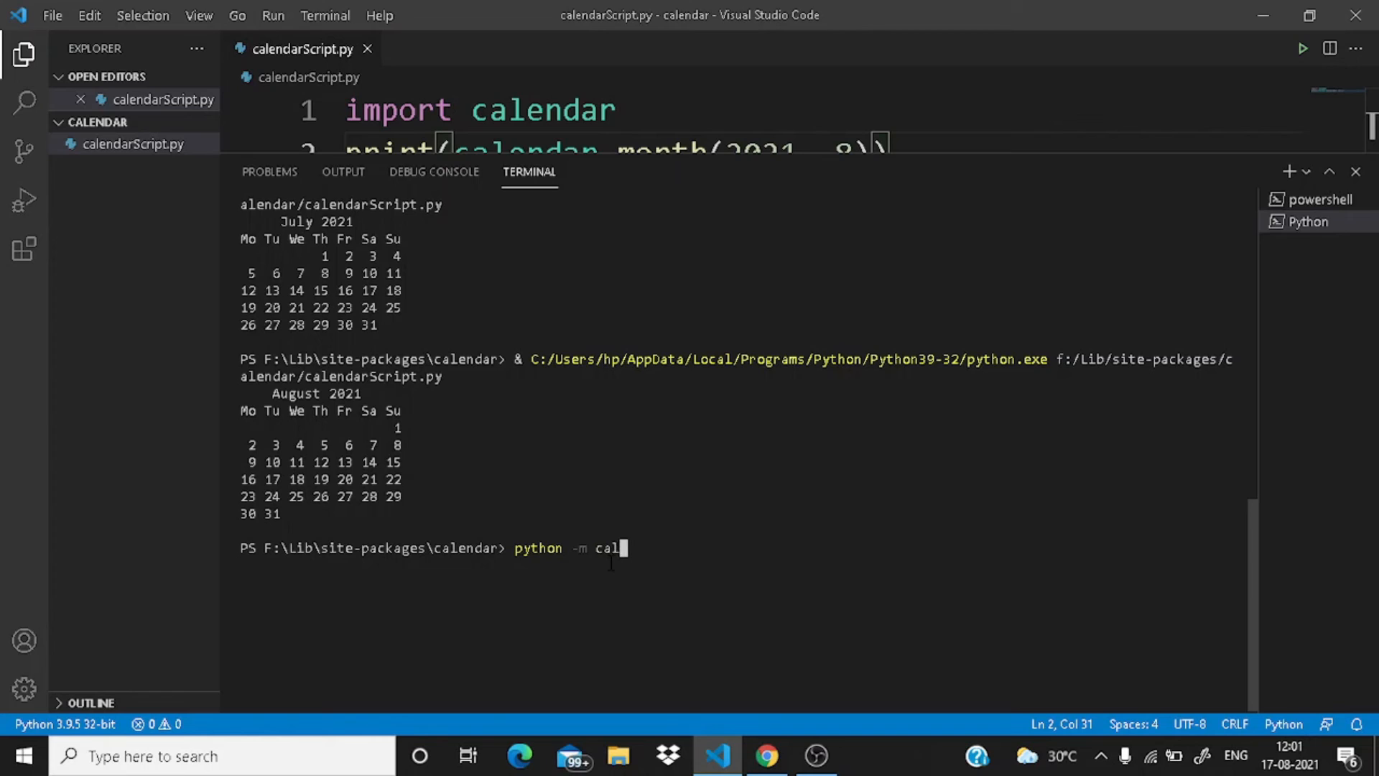
Run python -m calendar 2021 8 in the terminal to print August 2021
type("endar")
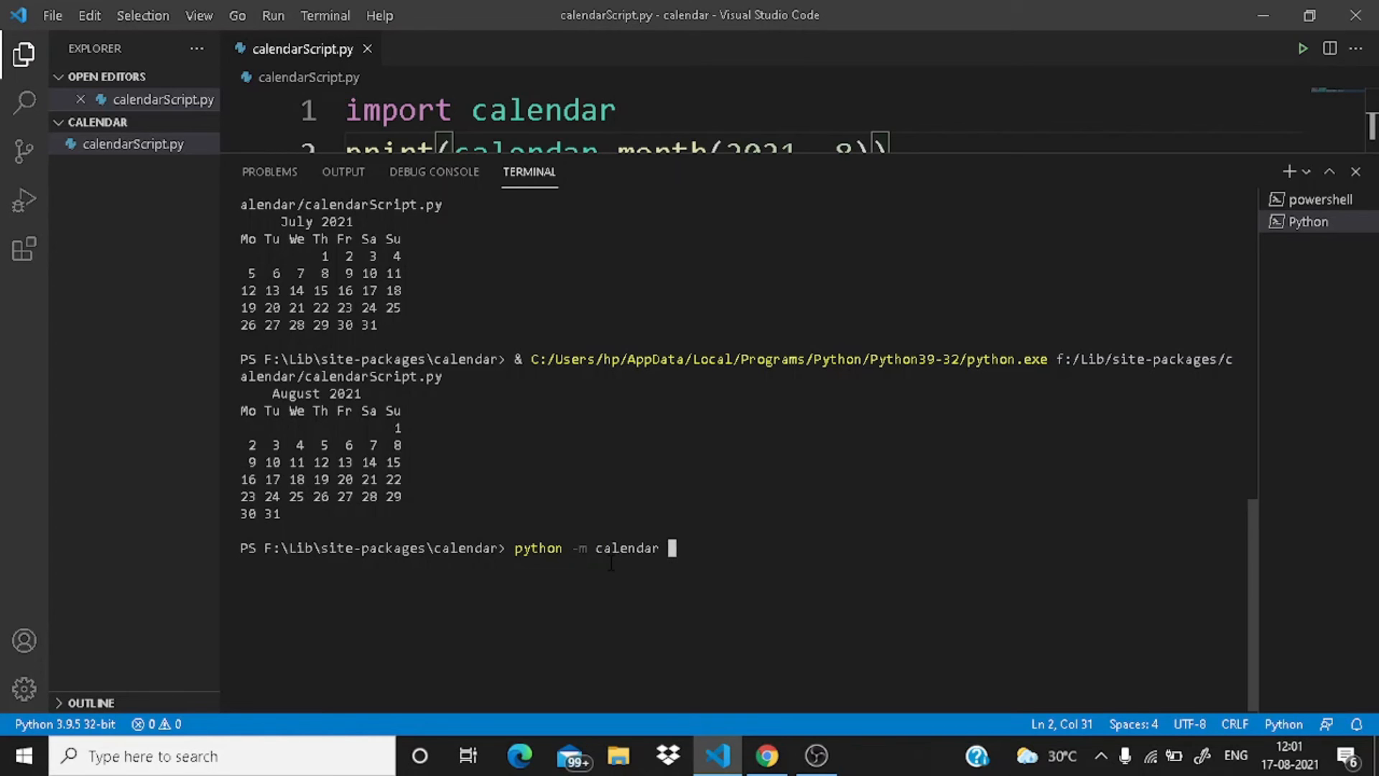
type("20")
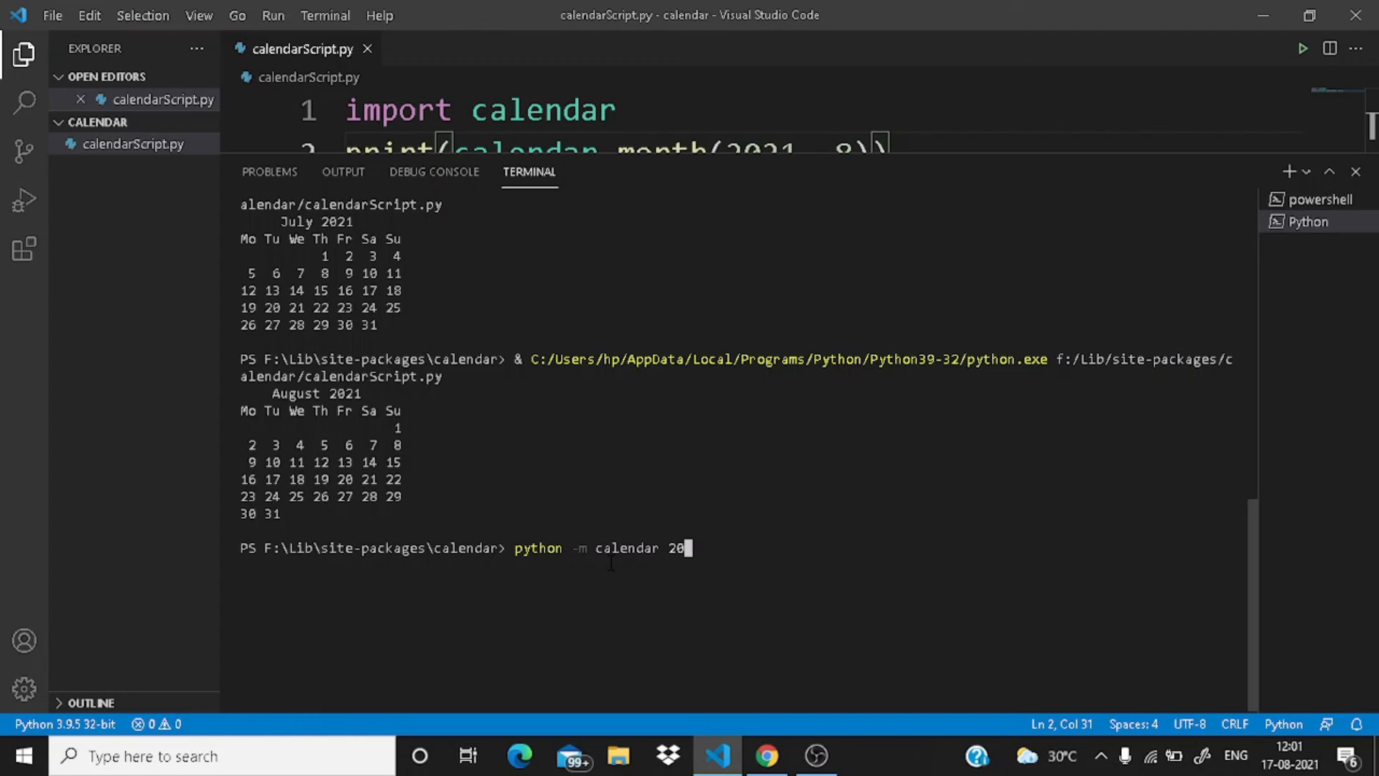
type("21")
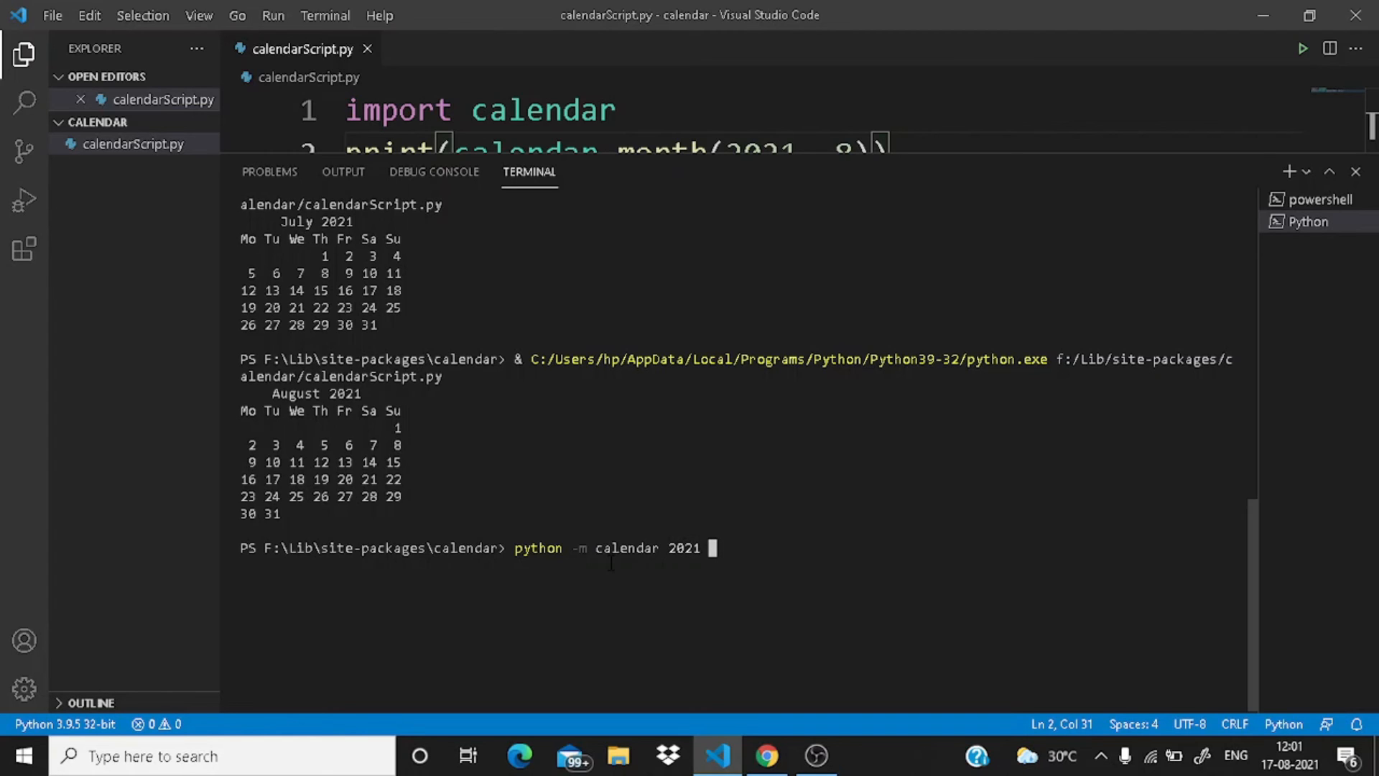
type("8")
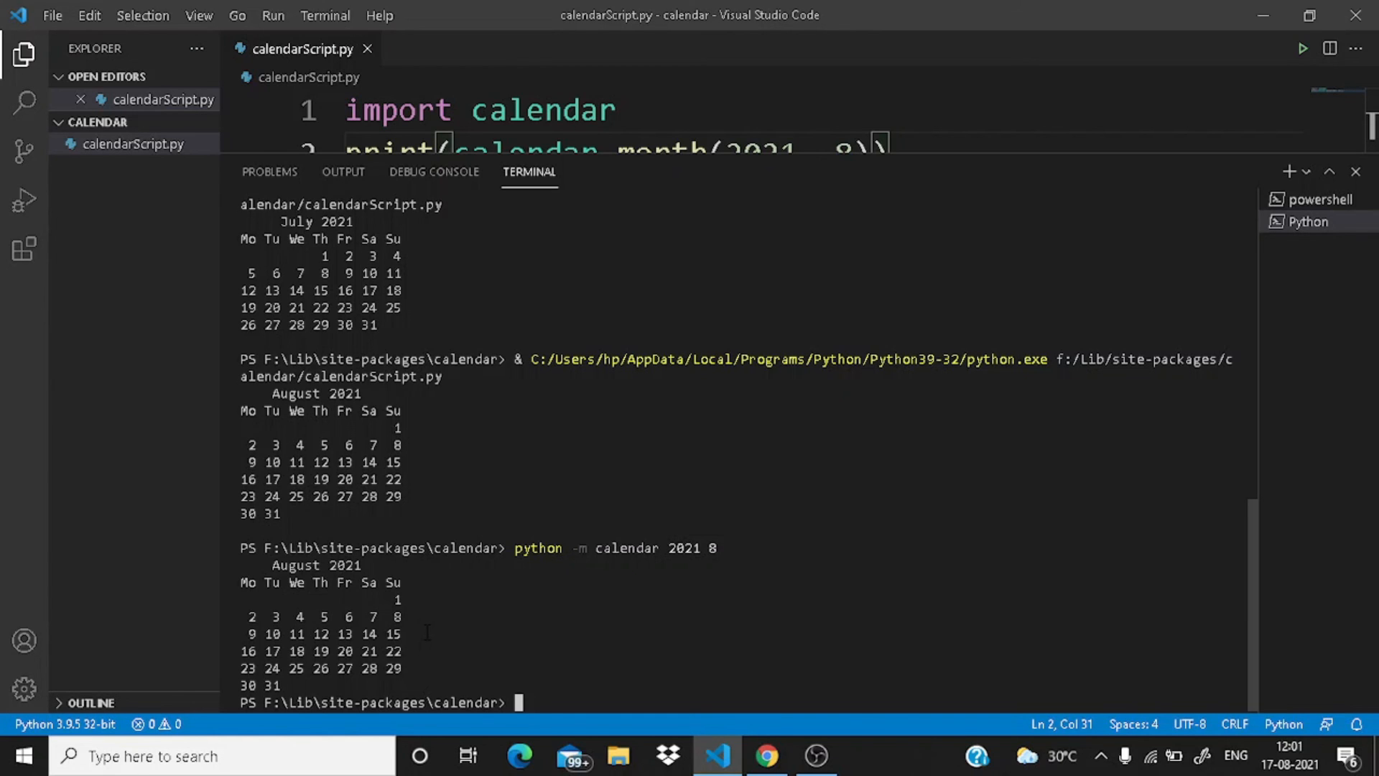
mouse_move(560, 668)
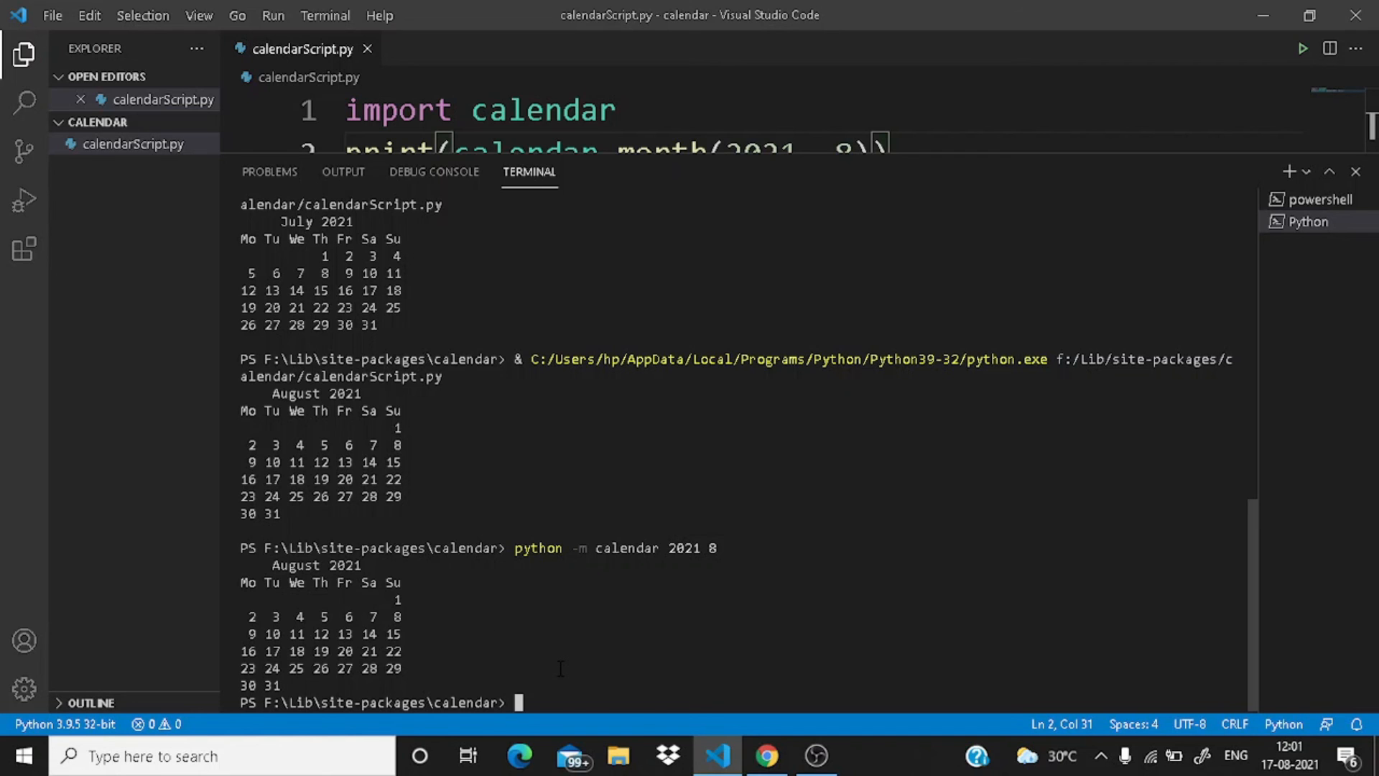
Type the command python -m calendar 2021 in the terminal
type("python -m calendar 2021")
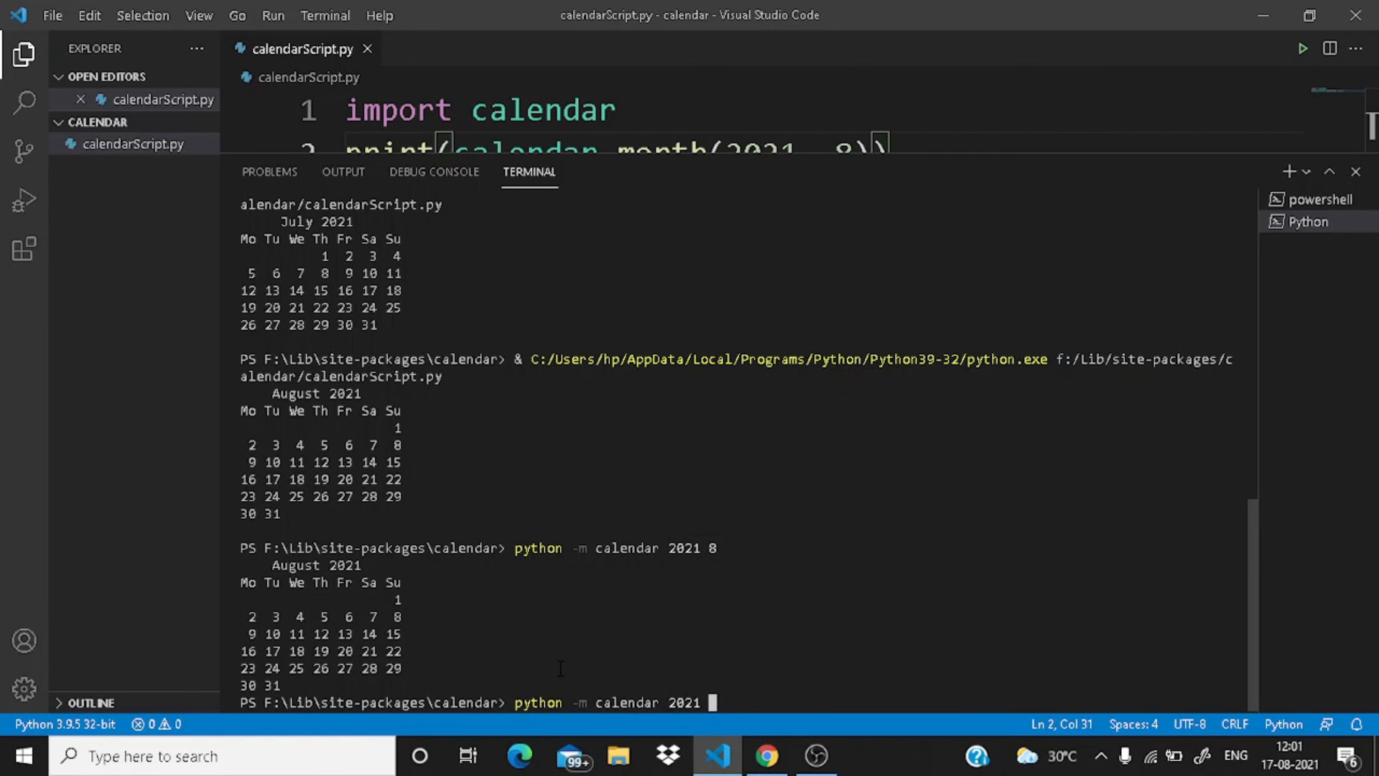